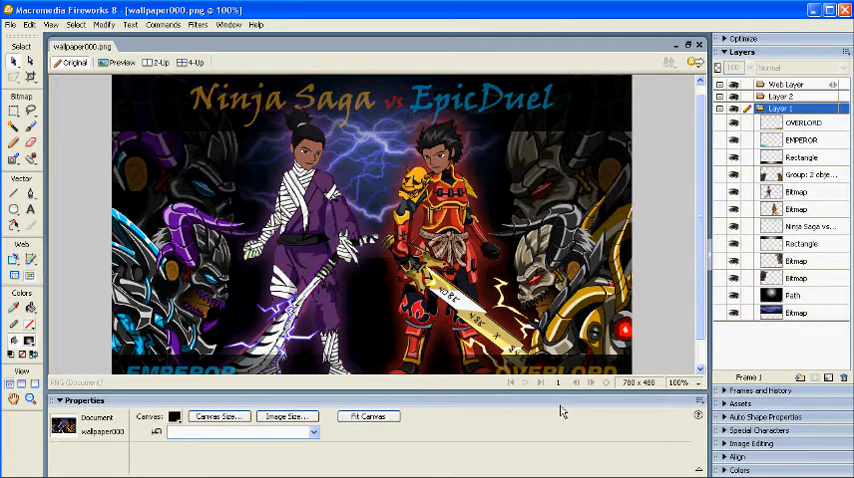
{"action": "mouse_move", "coordinate": [561, 415]}
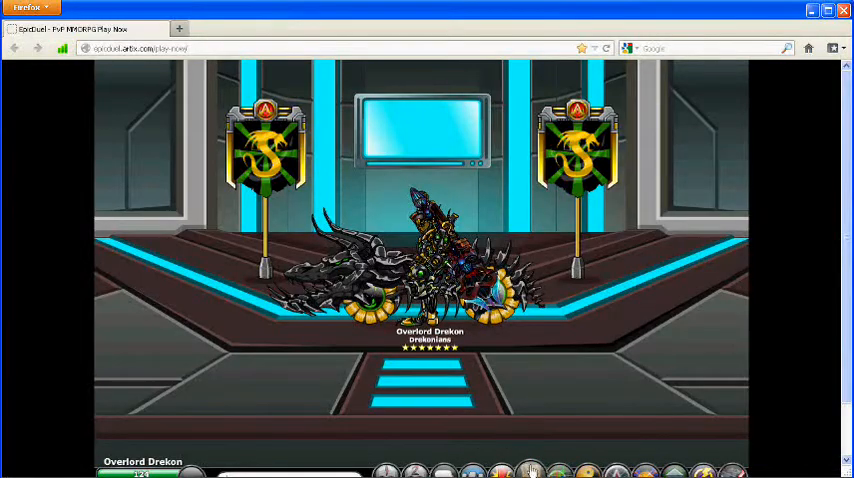
{"action": "mouse_move", "coordinate": [530, 467]}
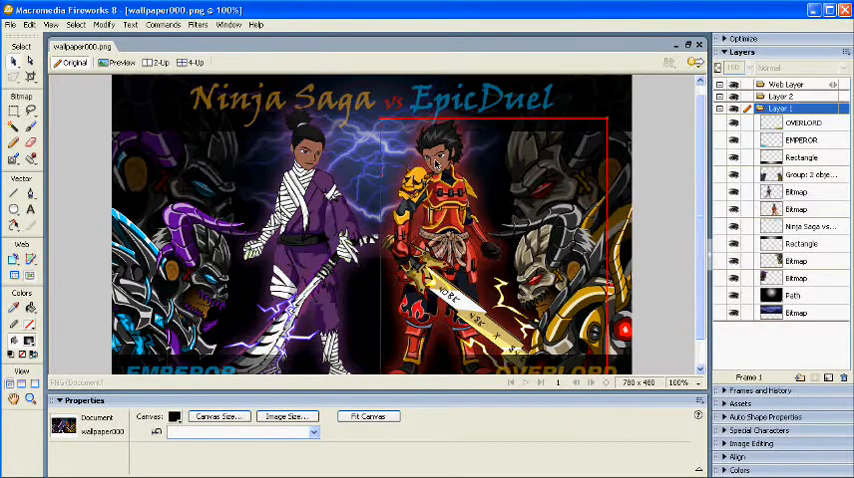
- Create a new 780×480 pixel document with a white canvas
{"action": "left_click", "coordinate": [221, 416]}
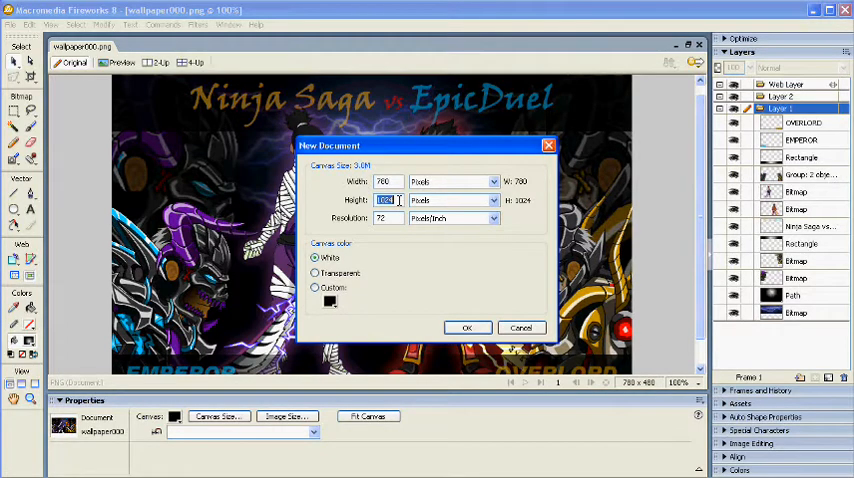
{"action": "type", "text": "480"}
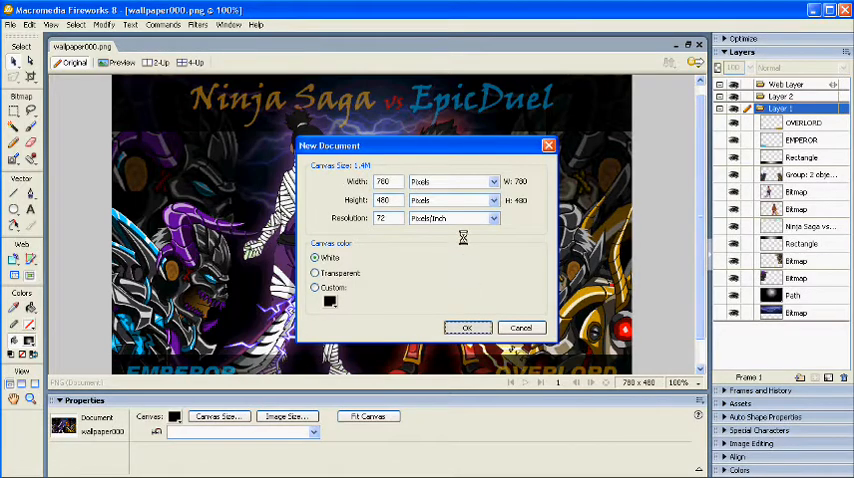
{"action": "left_click", "coordinate": [467, 327]}
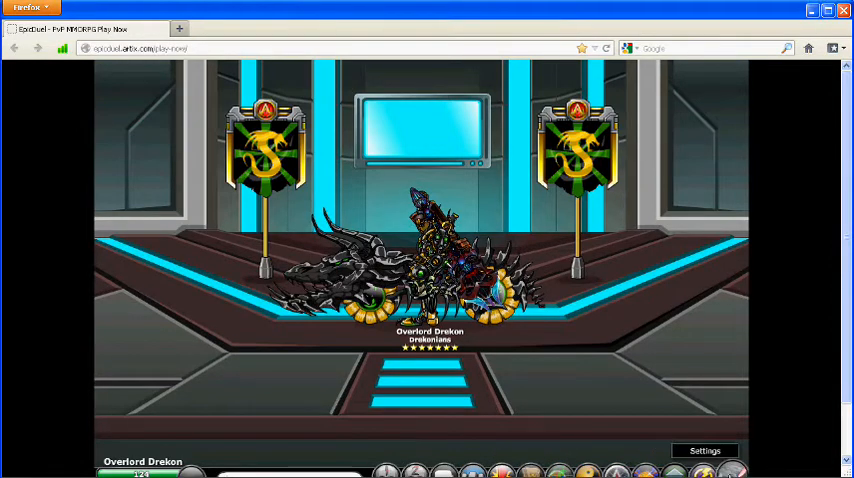
- Open EpicDuel's System Settings, then exit back to the Overlord Drekon screen
{"action": "left_click", "coordinate": [705, 450]}
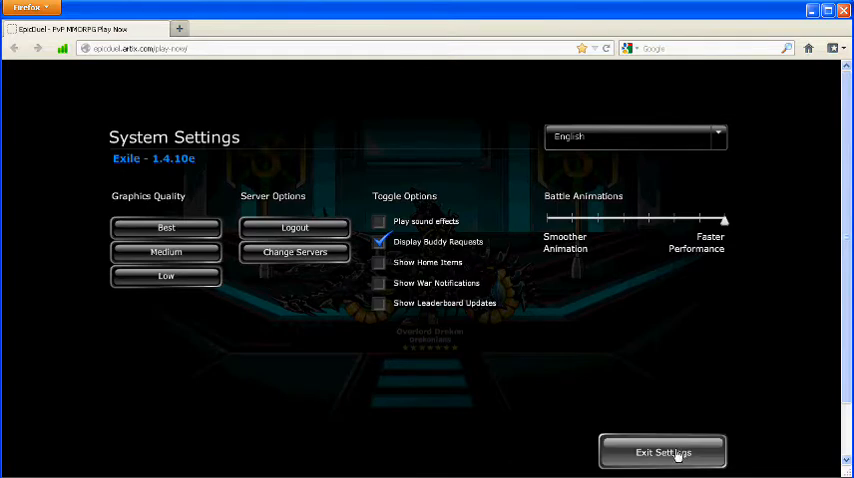
{"action": "left_click", "coordinate": [663, 450]}
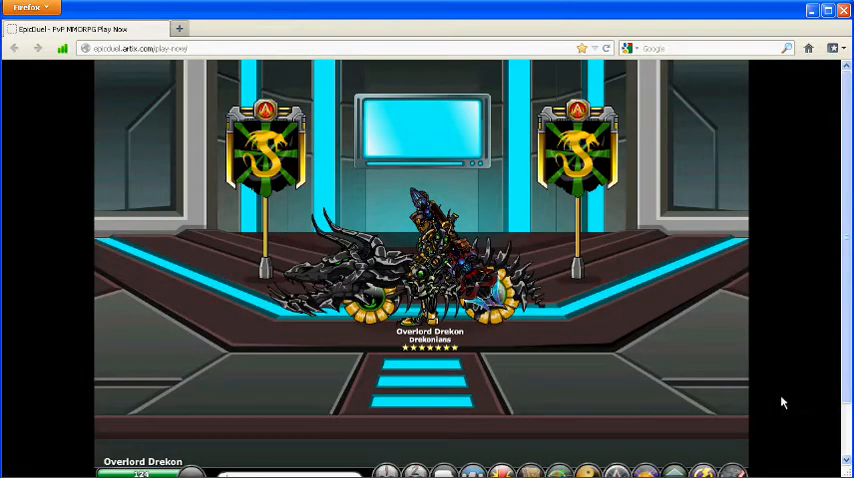
{"action": "mouse_move", "coordinate": [804, 388]}
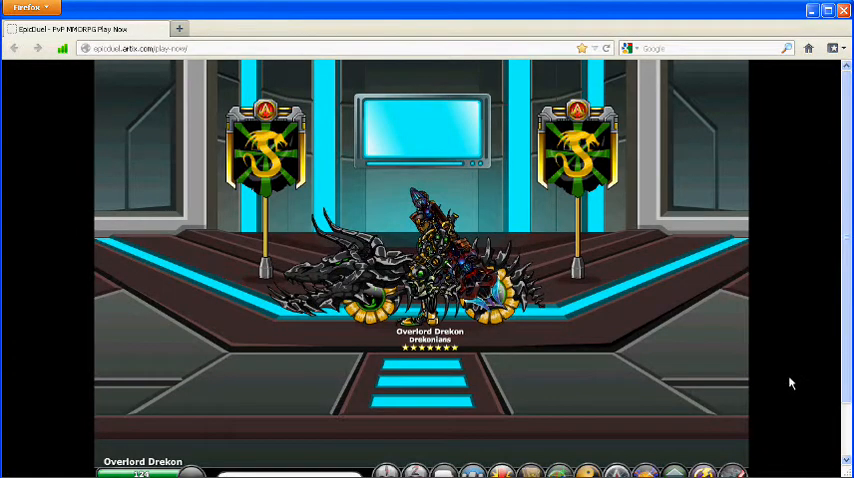
{"action": "mouse_move", "coordinate": [797, 379]}
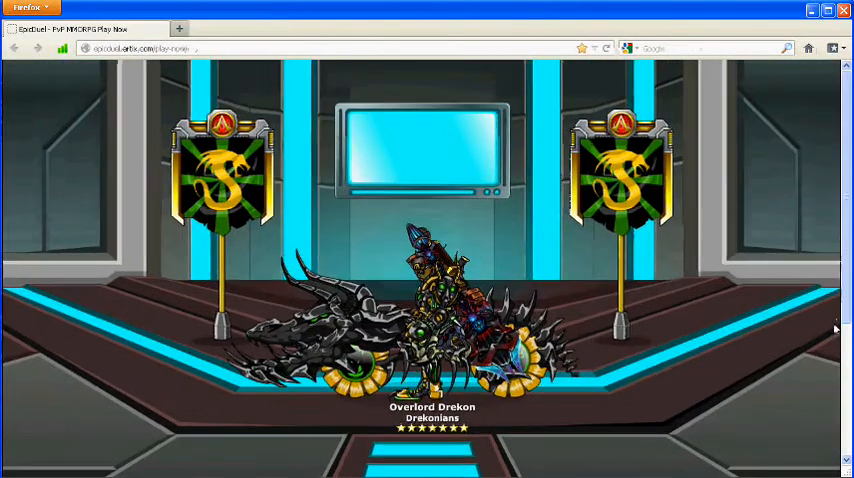
- Scroll the Firefox EpicDuel view to magnify the scene around Drekon
{"action": "scroll", "scroll_direction": "down", "scroll_amount": 3}
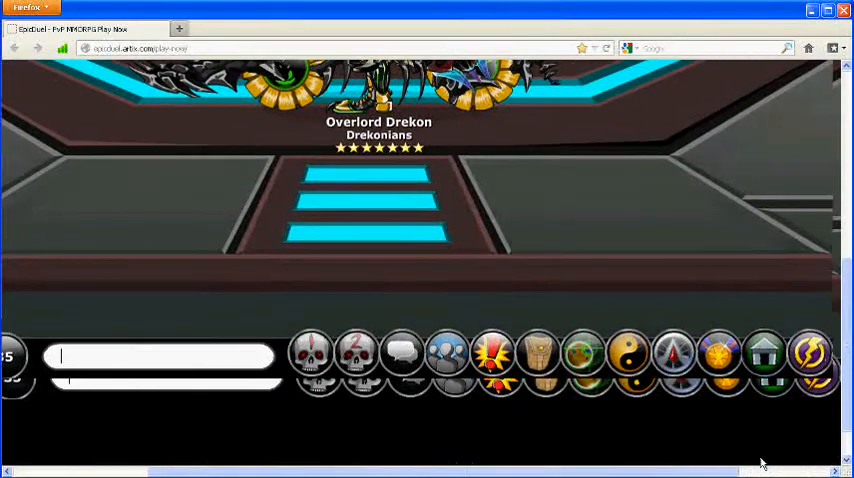
{"action": "scroll", "scroll_direction": "down", "scroll_amount": 3}
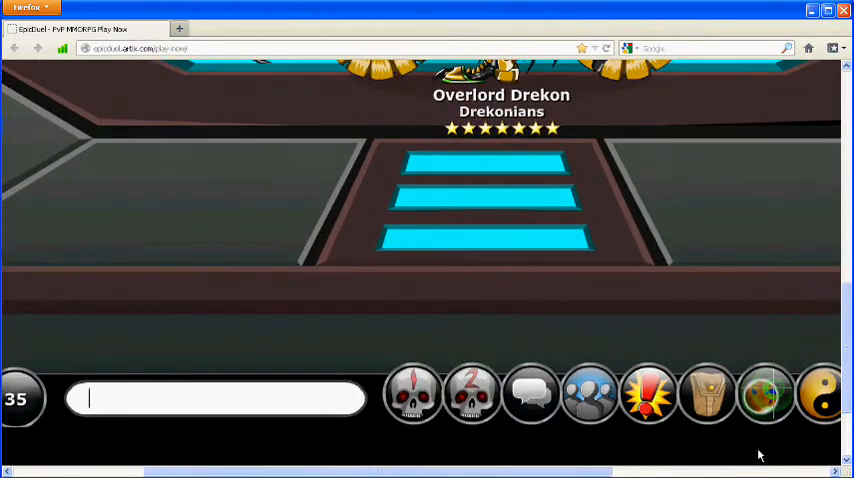
{"action": "scroll", "scroll_direction": "down", "scroll_amount": 3}
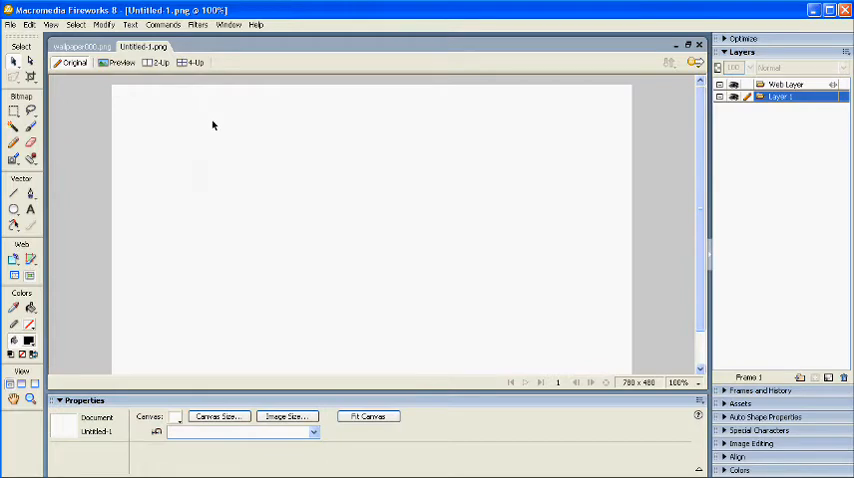
- Create a 1280×1024 document and adjust magnification to view the pasted screenshot
{"action": "right_click", "coordinate": [212, 124]}
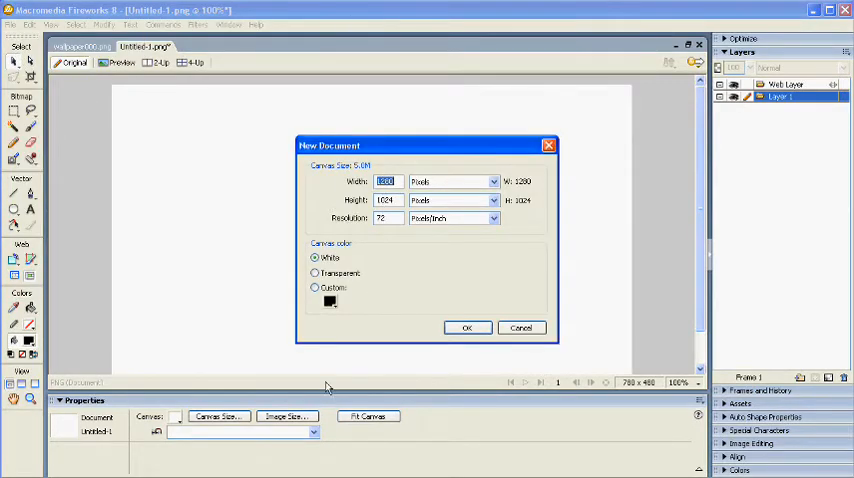
{"action": "left_click", "coordinate": [467, 327]}
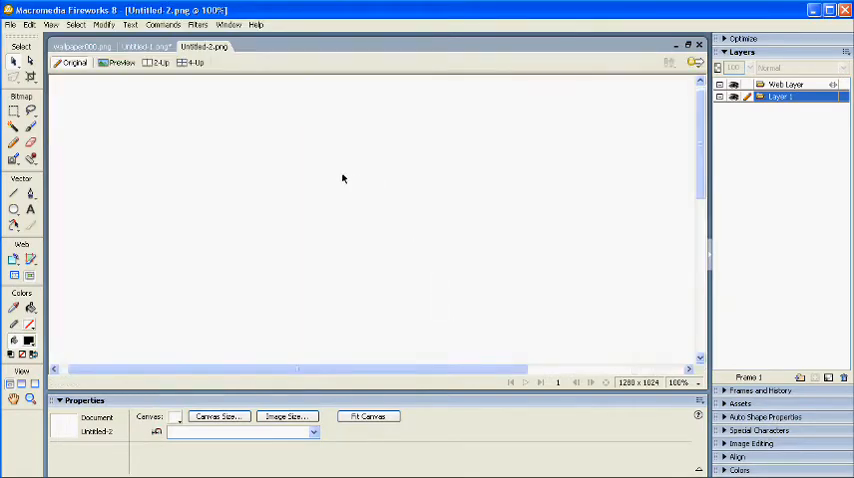
{"action": "left_click", "coordinate": [682, 384]}
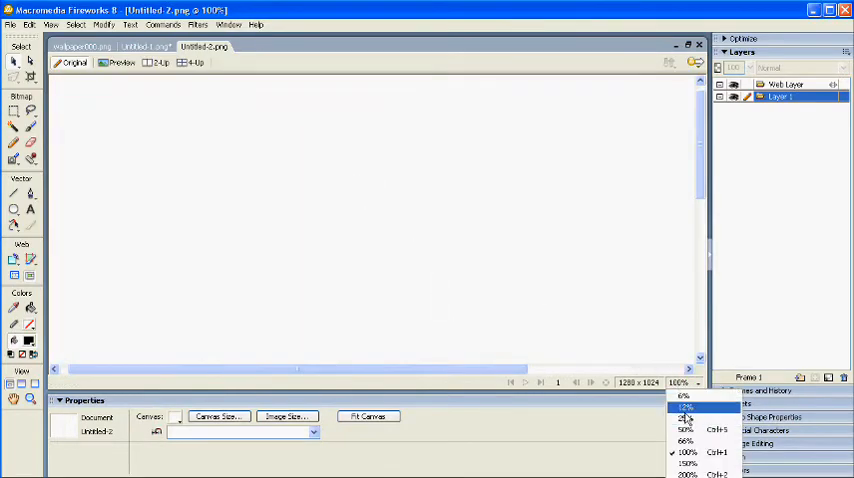
{"action": "left_click", "coordinate": [688, 417]}
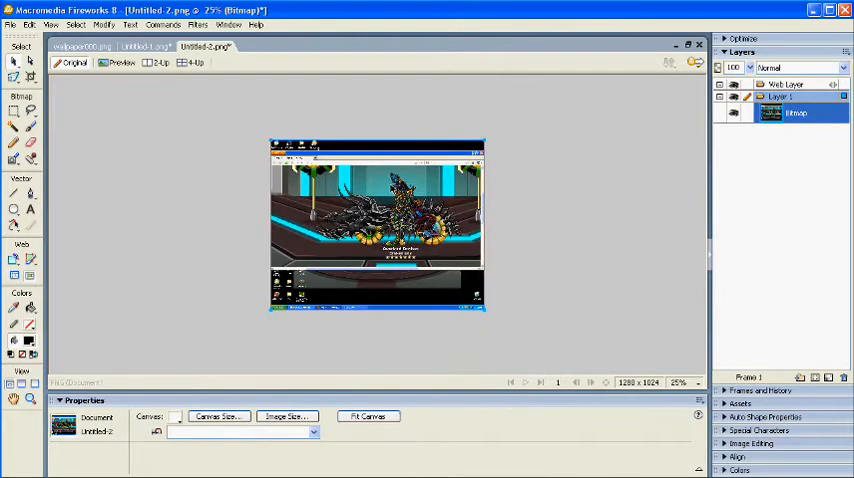
{"action": "left_click", "coordinate": [694, 374]}
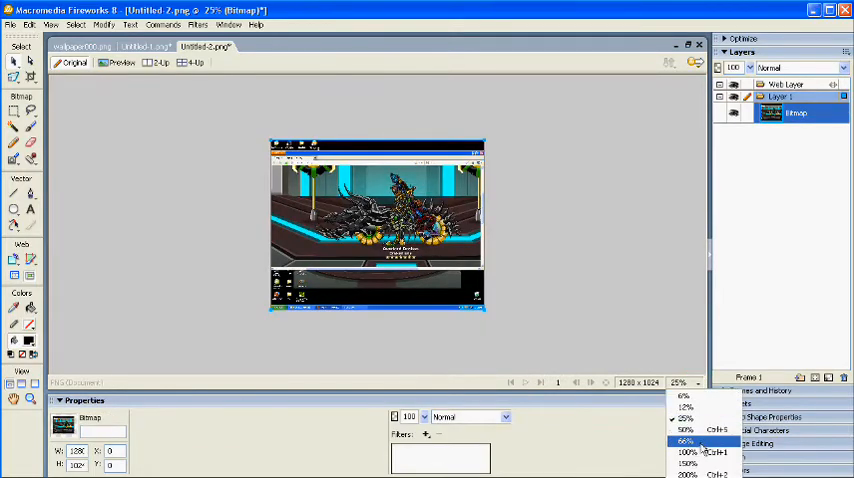
{"action": "left_click", "coordinate": [692, 430]}
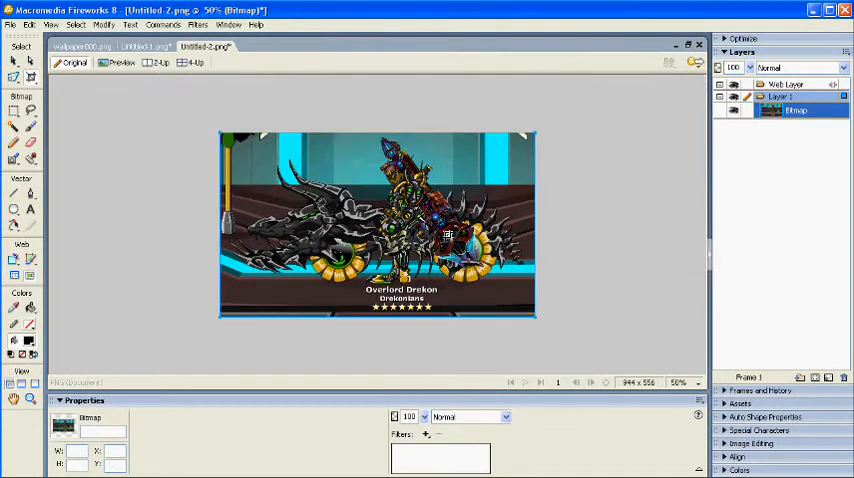
{"action": "left_click", "coordinate": [692, 379]}
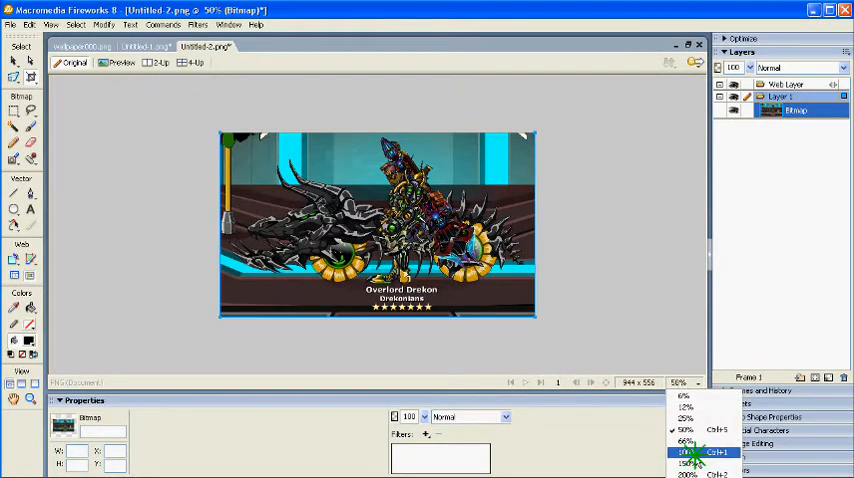
{"action": "left_click", "coordinate": [681, 451]}
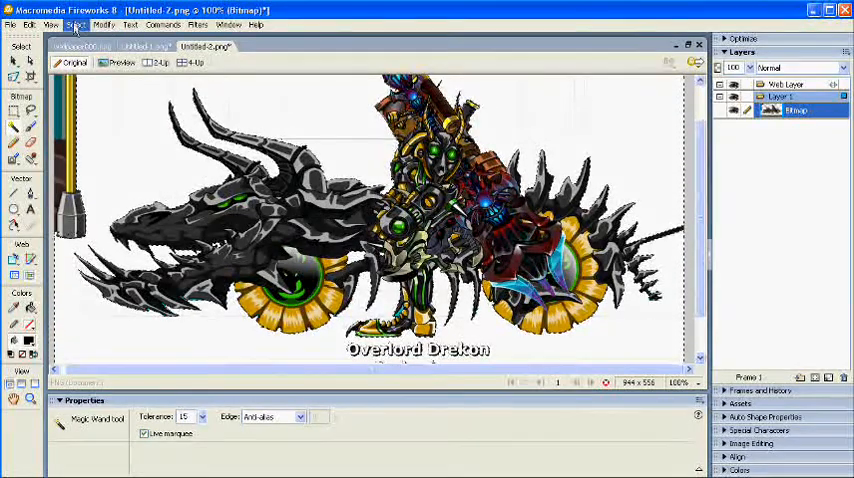
- Deselect, then erase the name caption, stars and floor strip beneath Drekon
{"action": "left_click", "coordinate": [69, 25]}
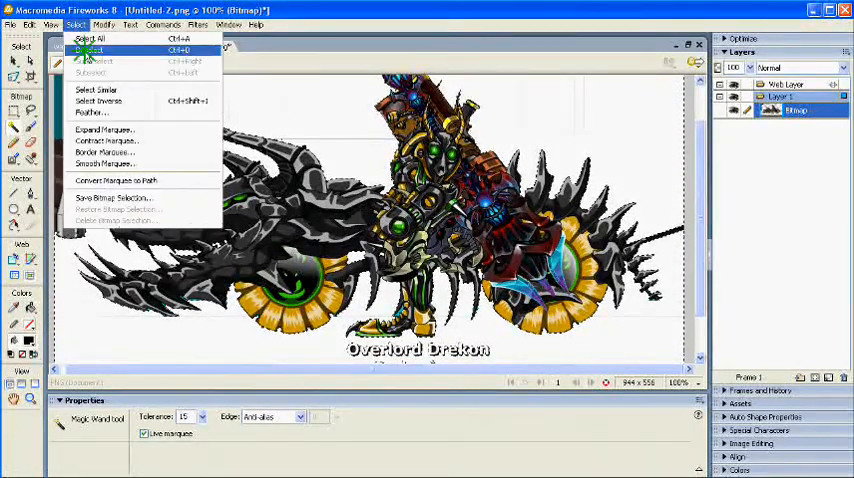
{"action": "left_click", "coordinate": [100, 49]}
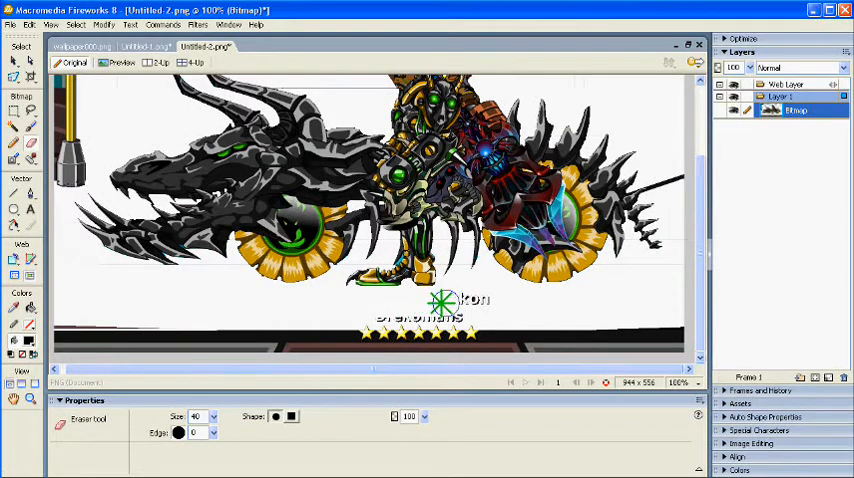
{"action": "left_click_drag", "start_coordinate": [440, 300], "coordinate": [676, 327]}
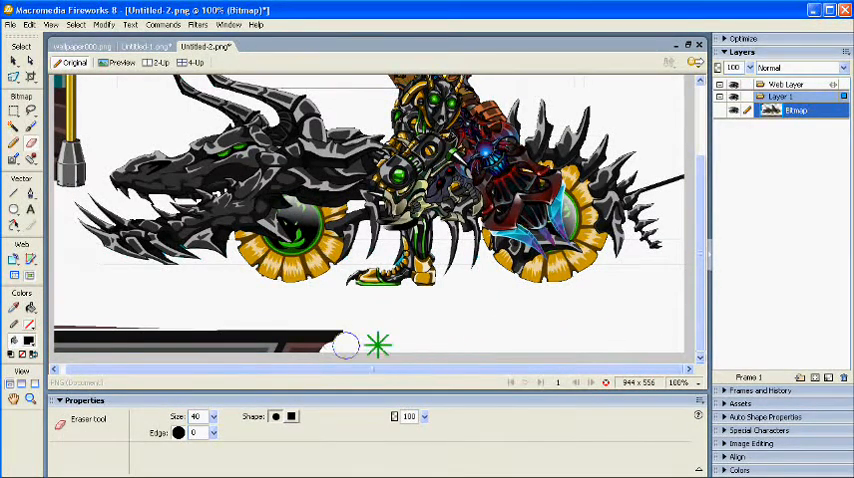
{"action": "left_click_drag", "start_coordinate": [345, 345], "coordinate": [105, 345]}
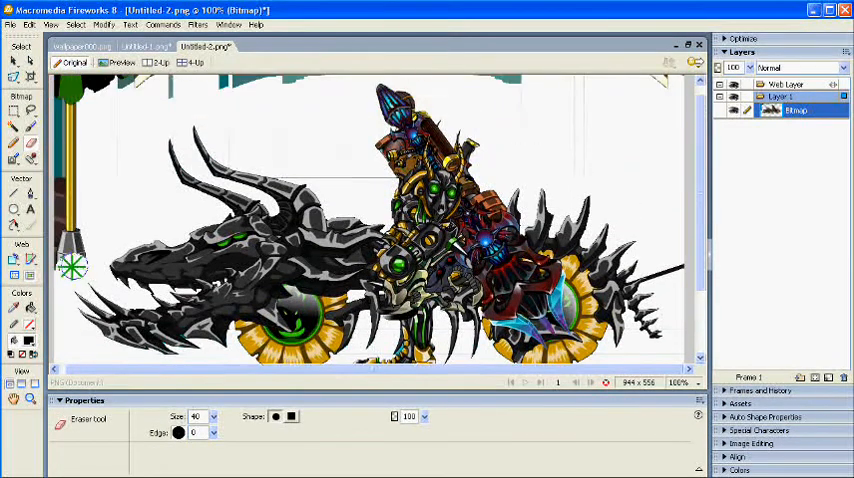
{"action": "mouse_move", "coordinate": [52, 178]}
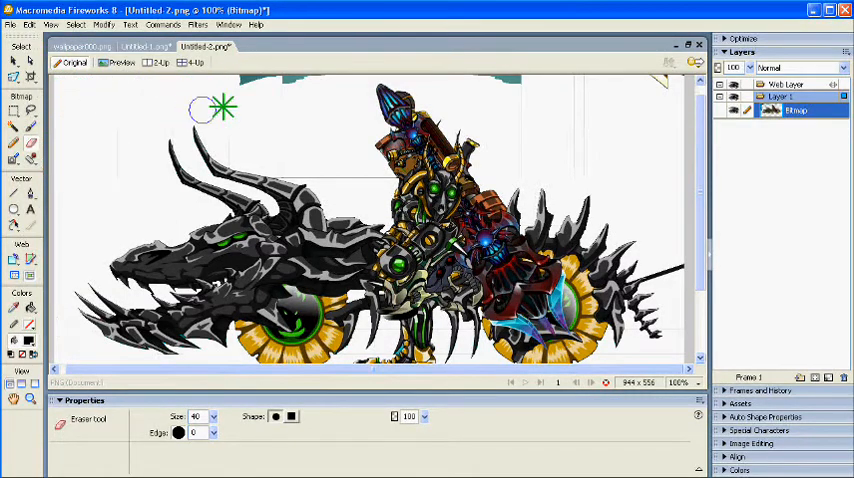
{"action": "mouse_move", "coordinate": [657, 80]}
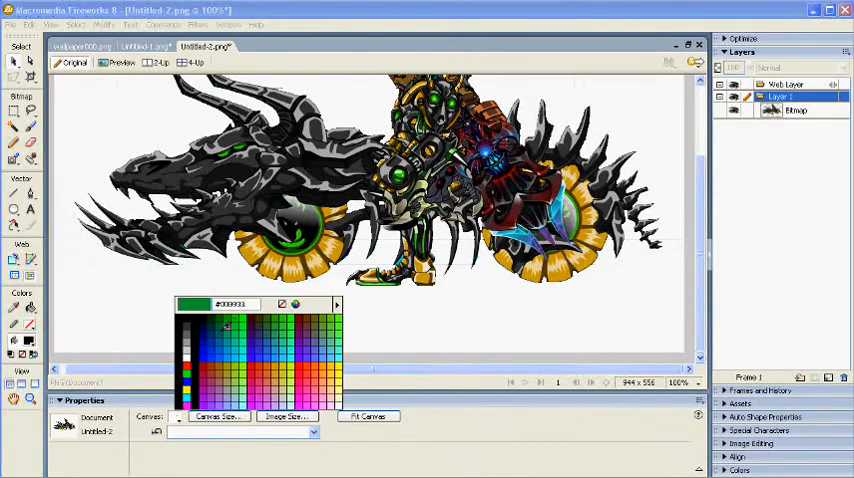
- Try red, black, then green as the canvas colour, landing on magenta
{"action": "left_click", "coordinate": [332, 367]}
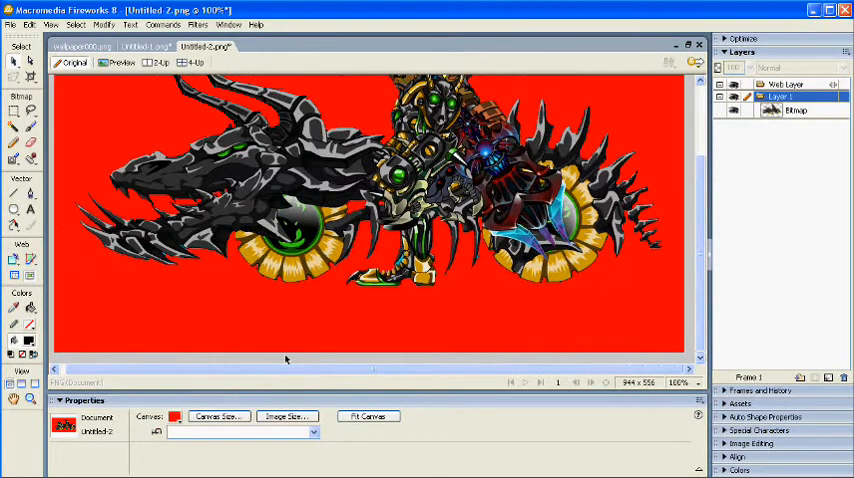
{"action": "left_click", "coordinate": [178, 416]}
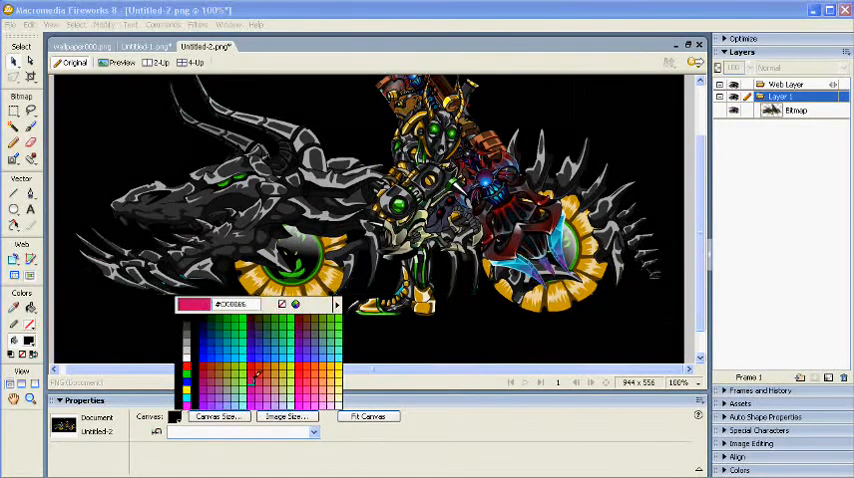
{"action": "left_click", "coordinate": [263, 368]}
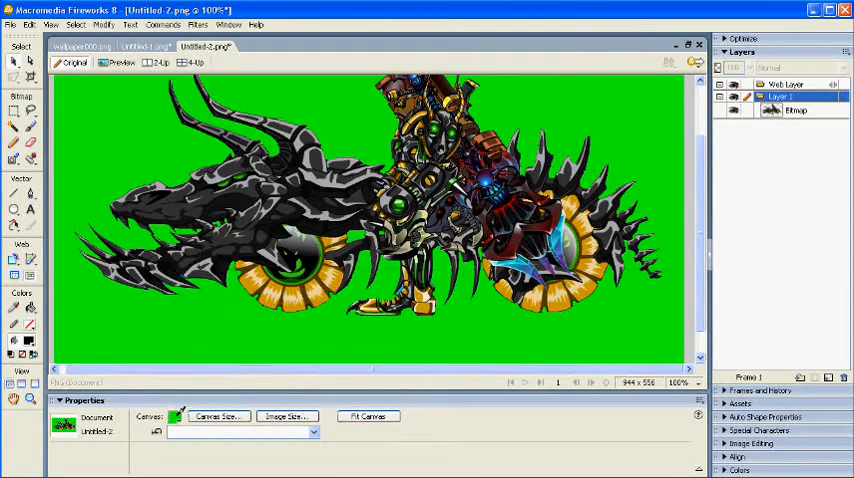
{"action": "left_click", "coordinate": [172, 418]}
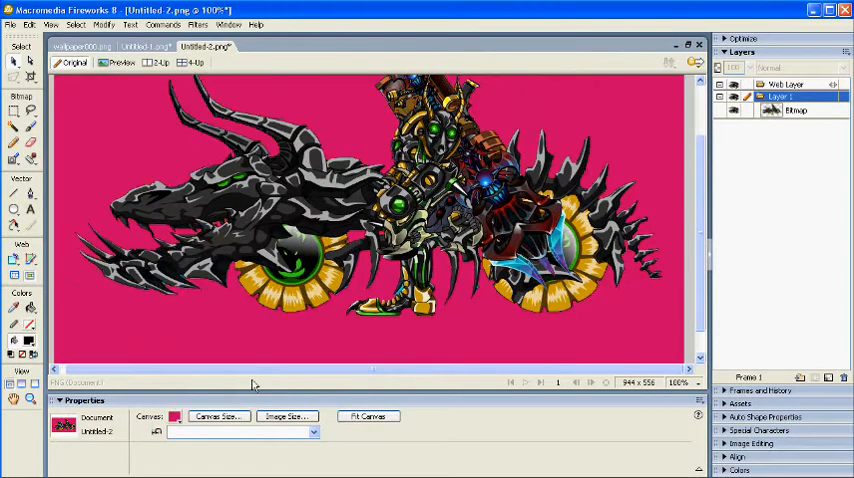
- Set the Untitled-2 canvas colour to dark purple
{"action": "left_click", "coordinate": [178, 416]}
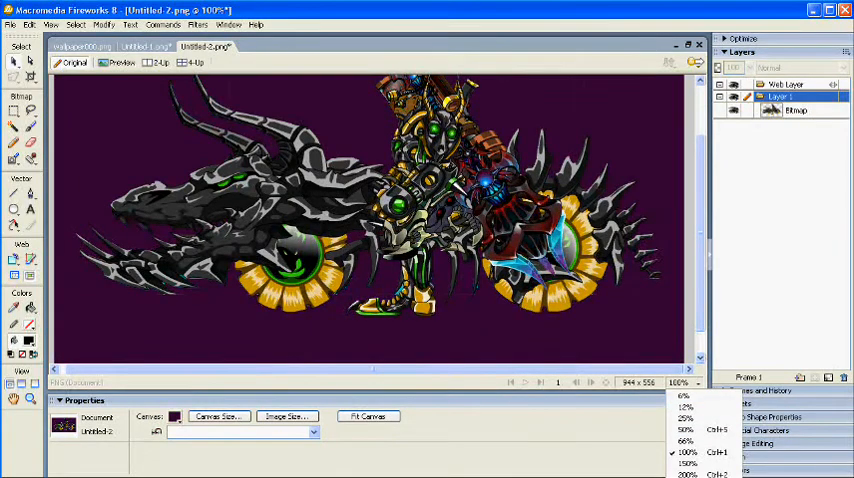
- At 800% zoom, erase stray lines near the spikes, select leftover cyan pixels, then zoom out
{"action": "left_click", "coordinate": [687, 468]}
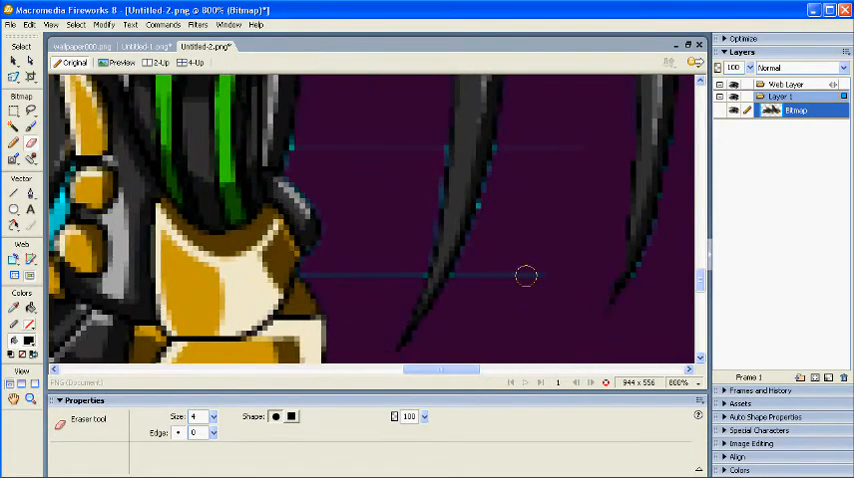
{"action": "mouse_move", "coordinate": [509, 152]}
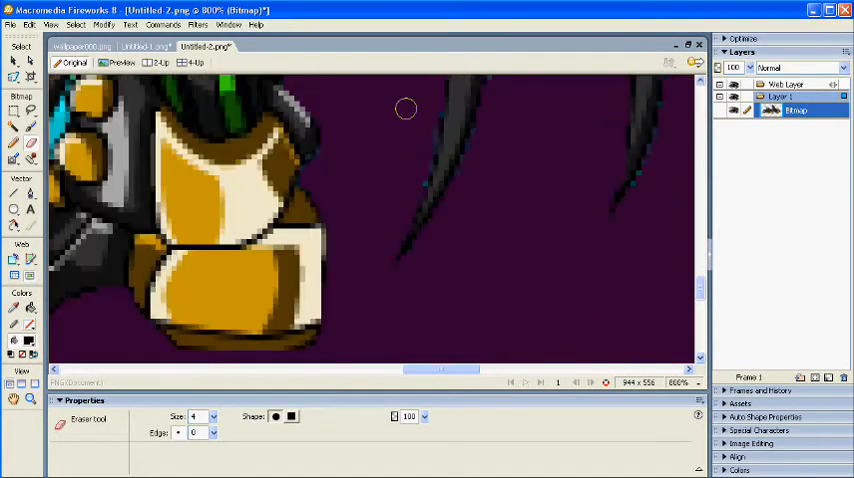
{"action": "left_click_drag", "start_coordinate": [445, 369], "coordinate": [430, 375]}
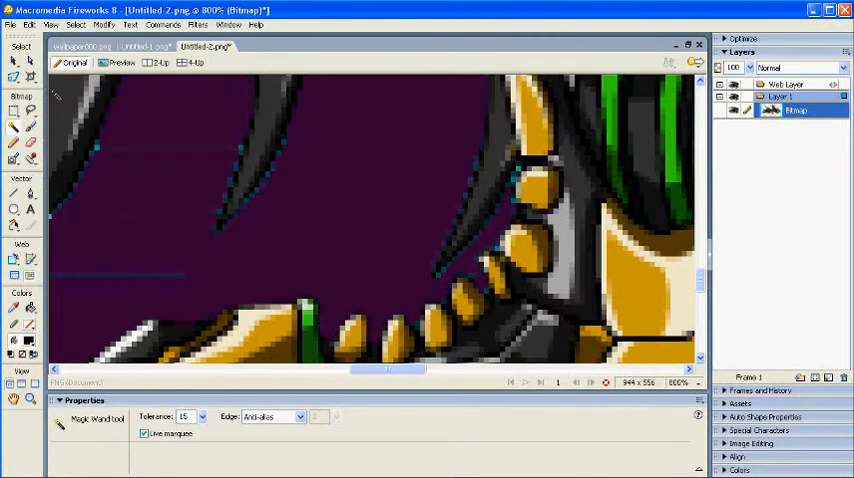
{"action": "left_click", "coordinate": [11, 126]}
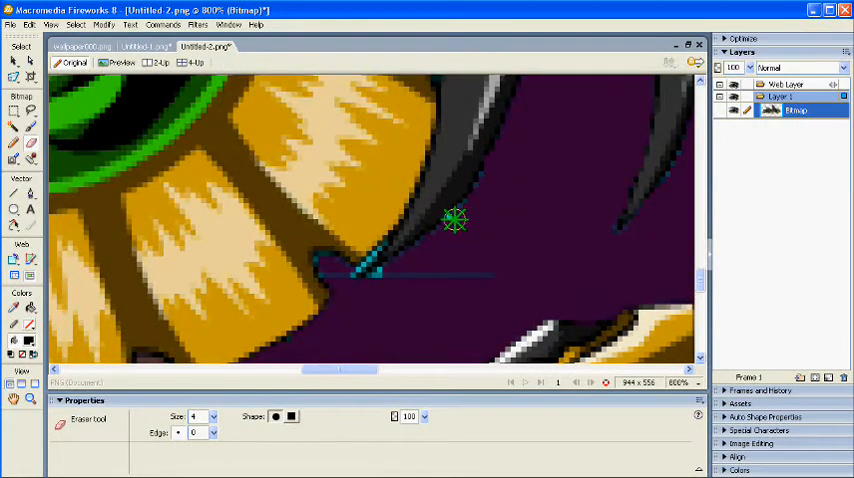
{"action": "left_click_drag", "start_coordinate": [455, 220], "coordinate": [335, 272]}
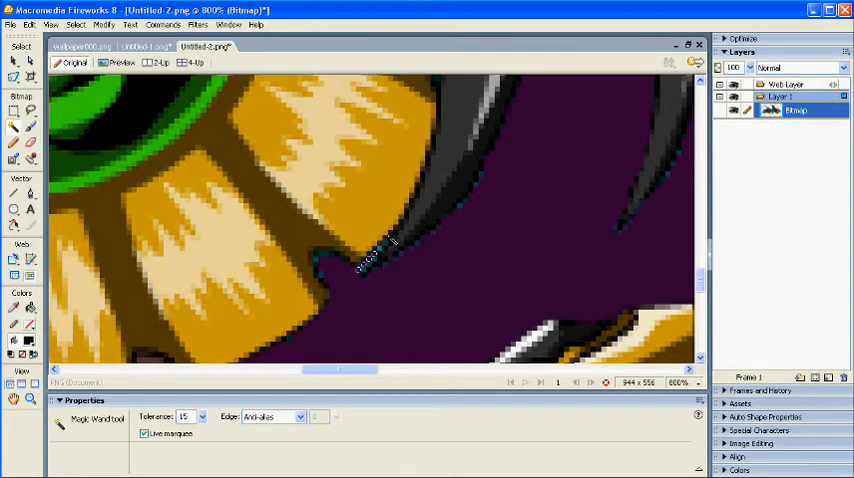
{"action": "left_click", "coordinate": [77, 25]}
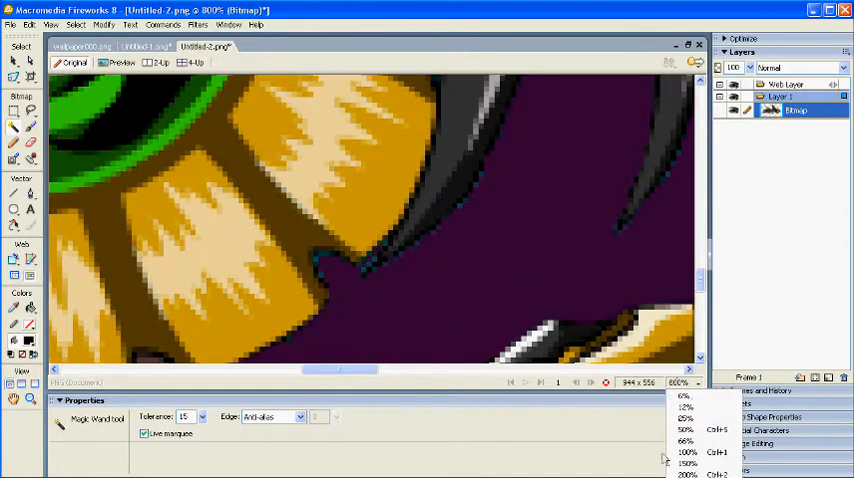
{"action": "left_click", "coordinate": [680, 452]}
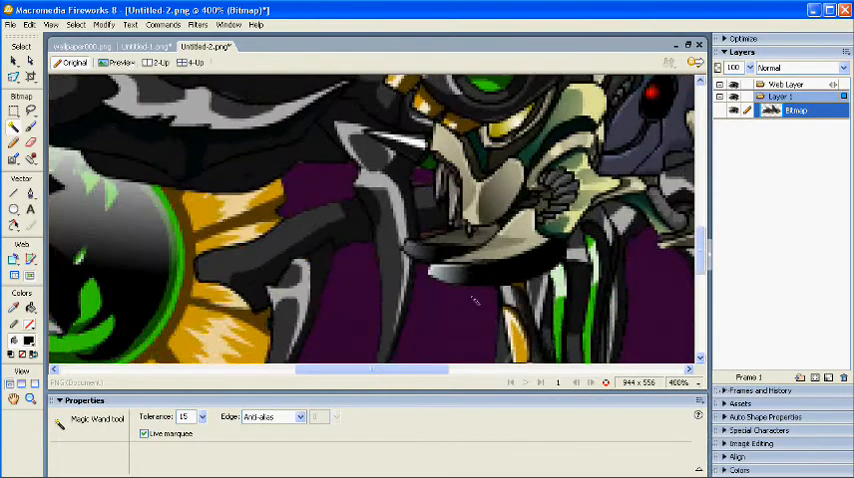
- Select cyan fringe pixels and erase the stray line under the claw tip
{"action": "scroll", "scroll_direction": "down", "scroll_amount": 3}
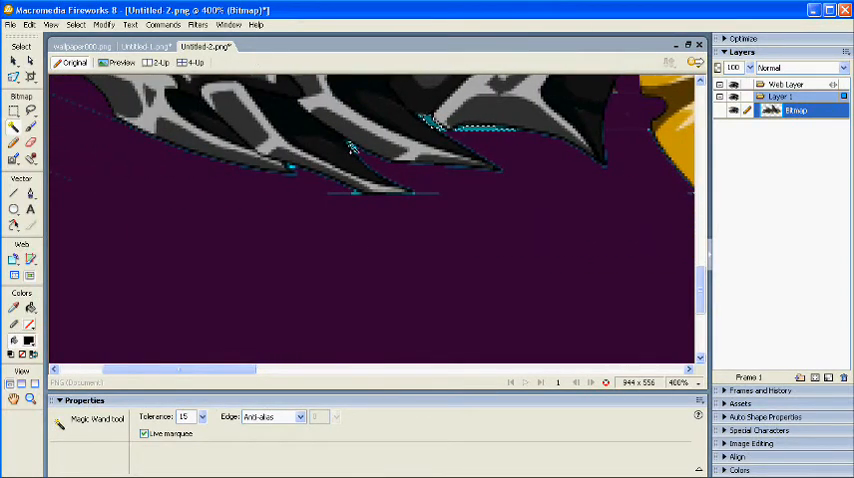
{"action": "left_click", "coordinate": [354, 194]}
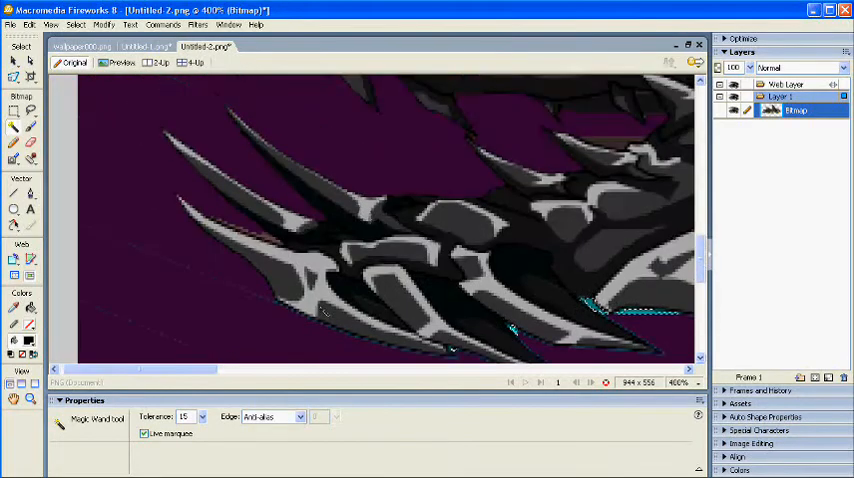
{"action": "scroll", "scroll_direction": "down", "scroll_amount": 3}
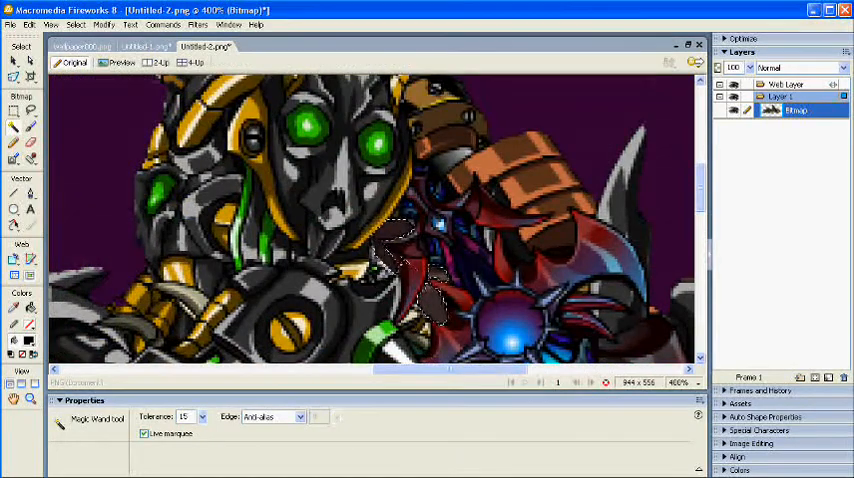
{"action": "scroll", "scroll_direction": "down", "scroll_amount": 3}
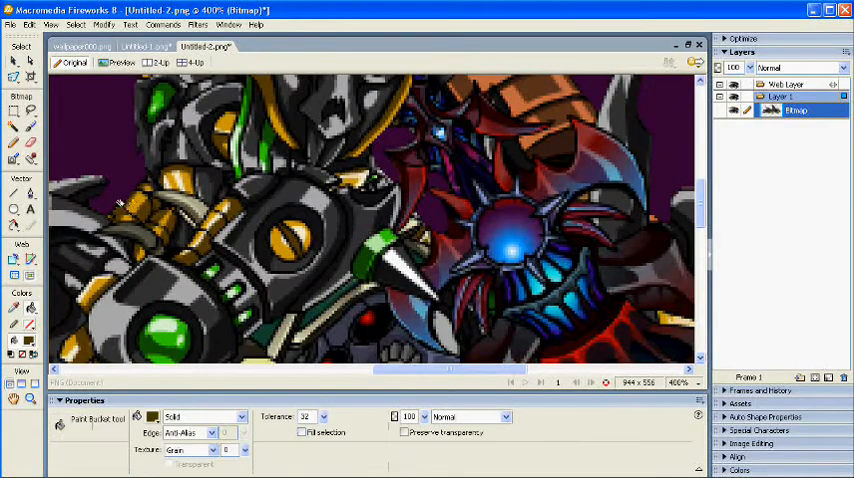
{"action": "left_click", "coordinate": [124, 206]}
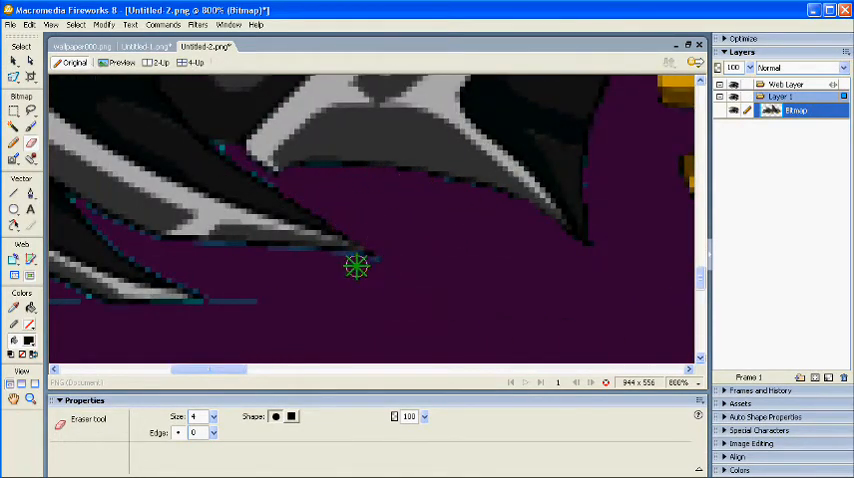
{"action": "left_click_drag", "start_coordinate": [357, 267], "coordinate": [114, 235]}
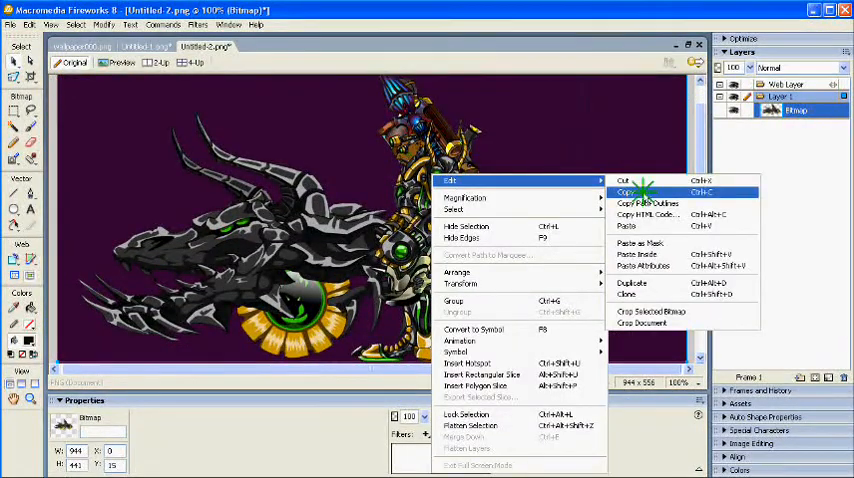
- Copy the cleaned Drekon bitmap and make the Untitled-1 canvas black
{"action": "left_click", "coordinate": [143, 45]}
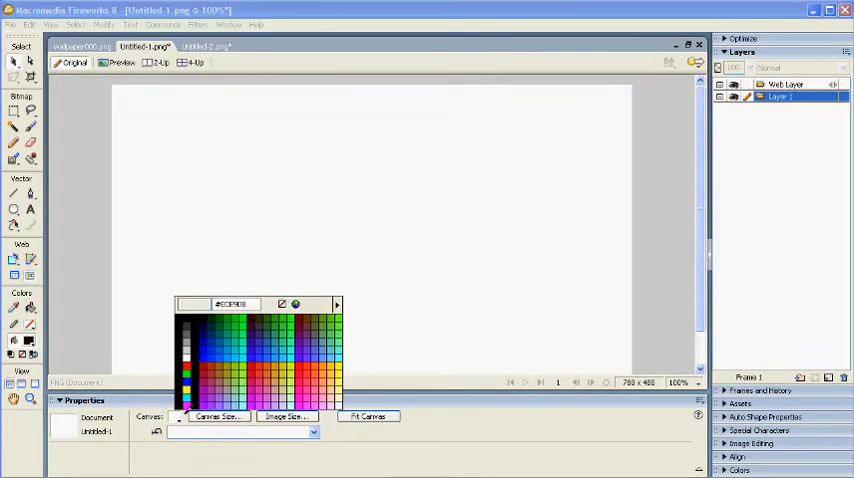
{"action": "left_click", "coordinate": [185, 320]}
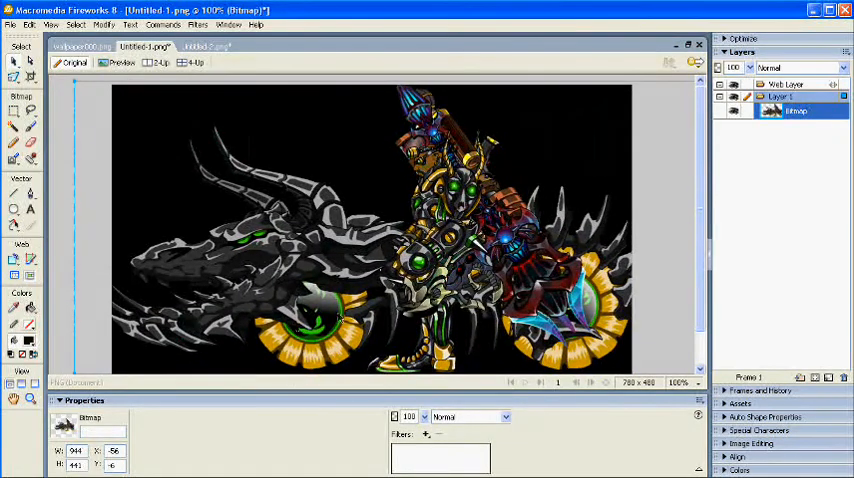
- Scale the Drekon bitmap to 80% with Numeric Transform, making it 756 × 353
{"action": "right_click", "coordinate": [380, 315]}
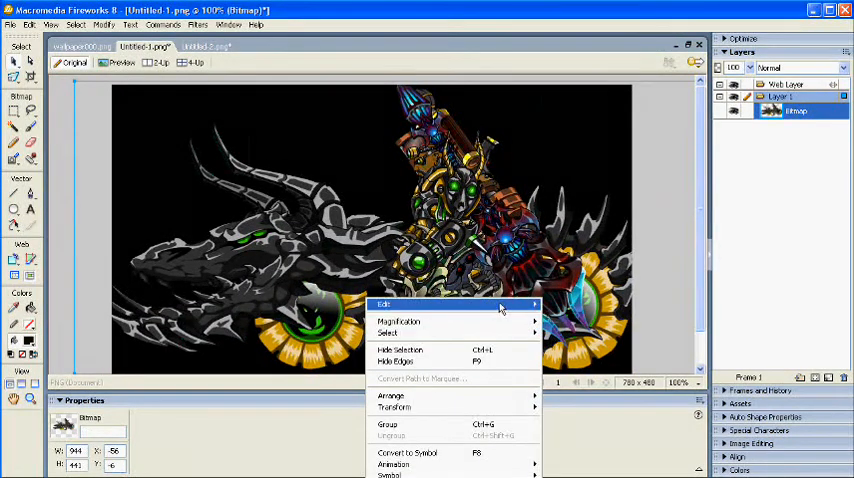
{"action": "mouse_move", "coordinate": [410, 405]}
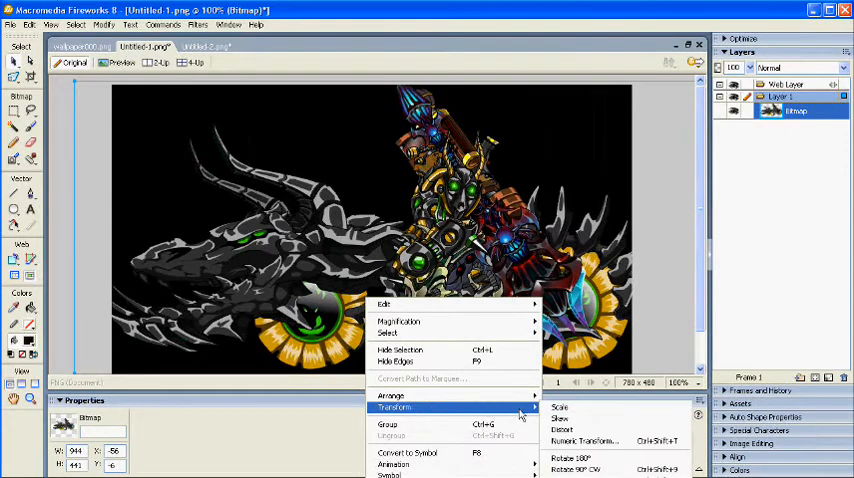
{"action": "left_click", "coordinate": [595, 438]}
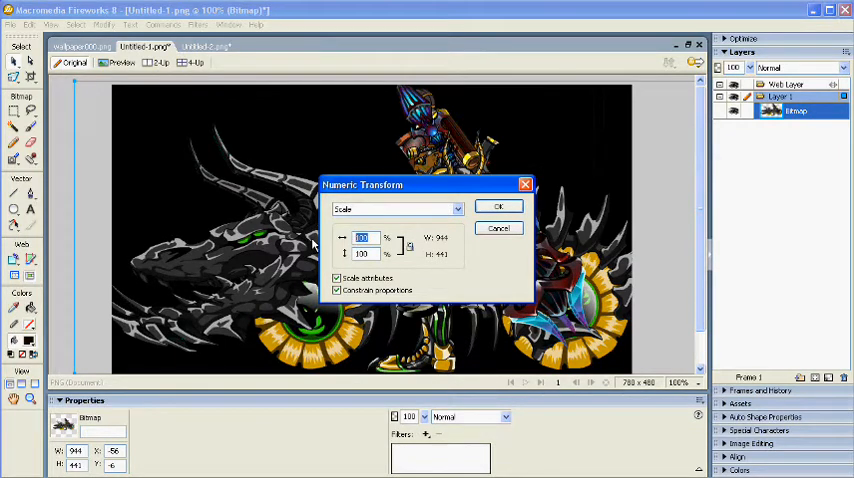
{"action": "left_click", "coordinate": [498, 205]}
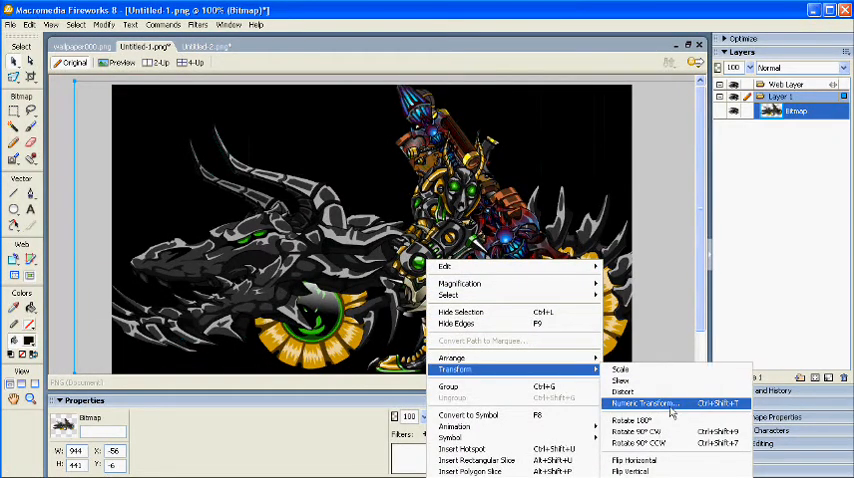
{"action": "left_click", "coordinate": [653, 400]}
{"action": "type", "text": "8"}
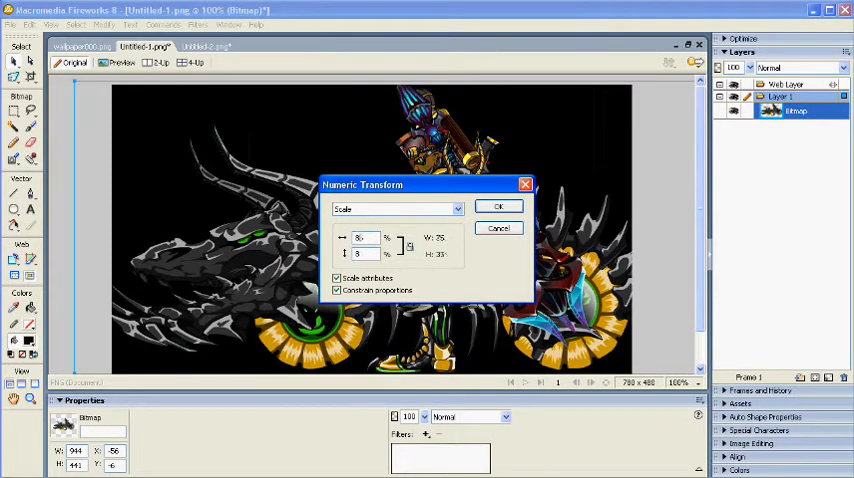
{"action": "left_click", "coordinate": [499, 206]}
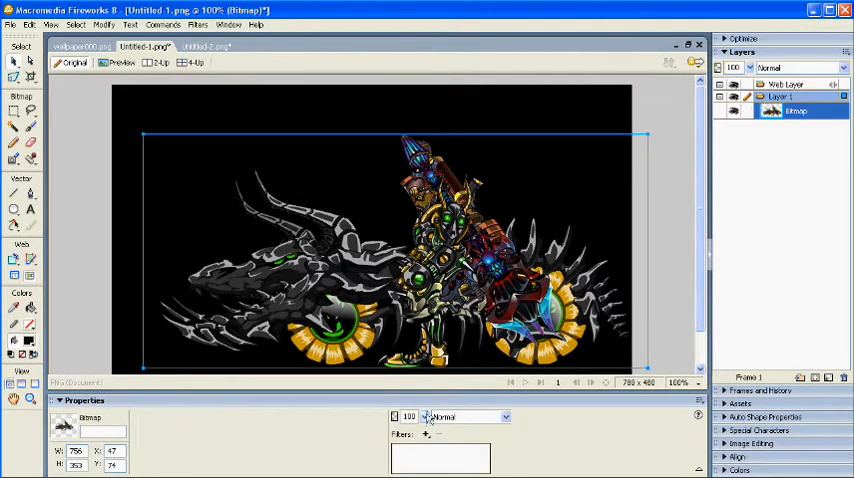
- Add a red Glow filter to Drekon and erase stray glowing specks from the background
{"action": "left_click", "coordinate": [421, 432]}
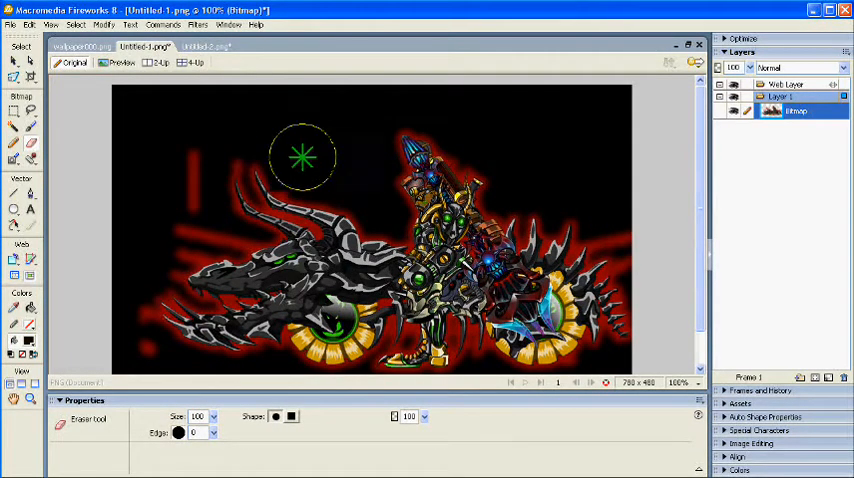
{"action": "left_click_drag", "start_coordinate": [303, 158], "coordinate": [198, 222]}
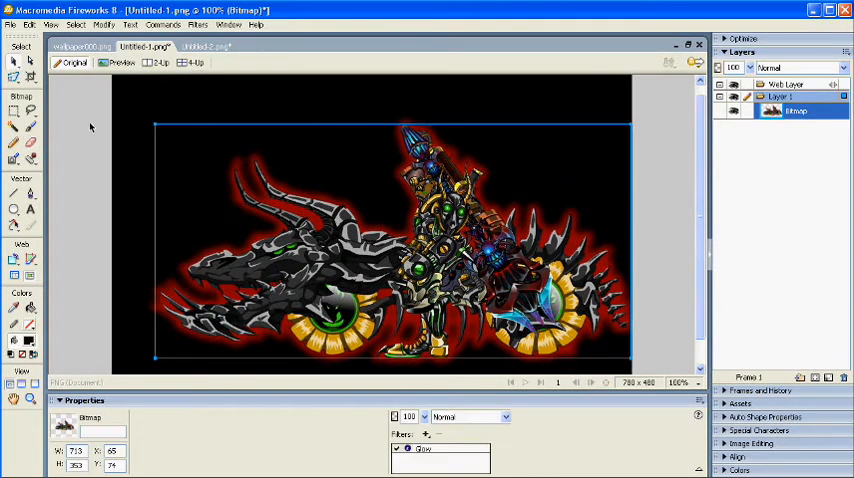
- Recolour Drekon's glow from red to orange, then green, then remove it
{"action": "left_click", "coordinate": [424, 447]}
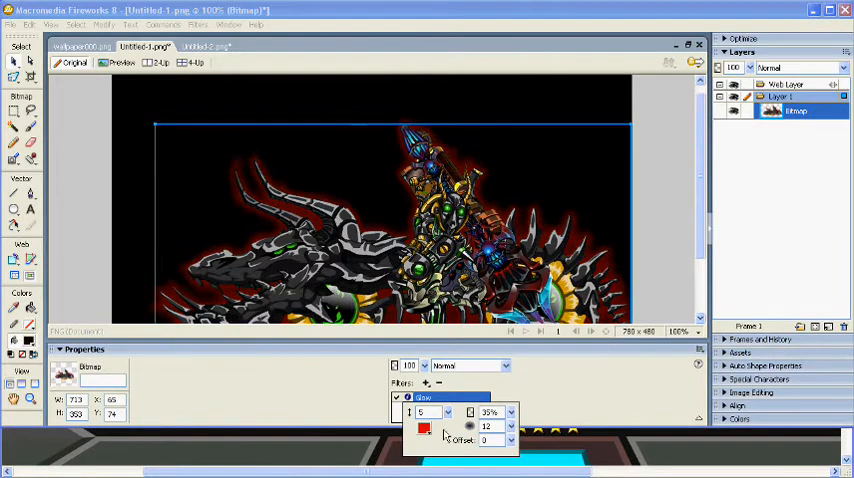
{"action": "left_click", "coordinate": [423, 421]}
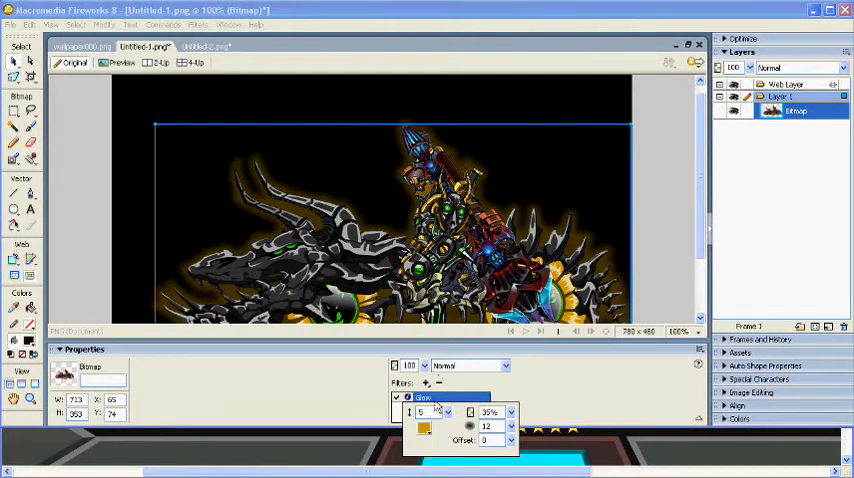
{"action": "left_click", "coordinate": [416, 437]}
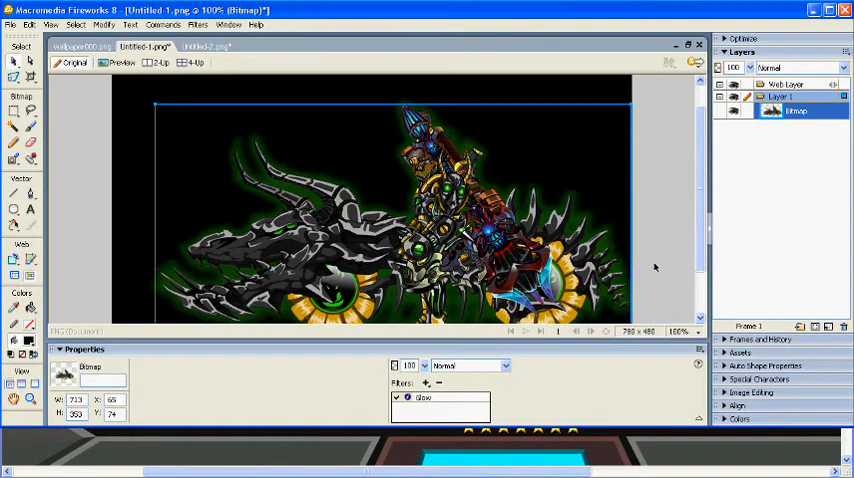
{"action": "left_click", "coordinate": [421, 396]}
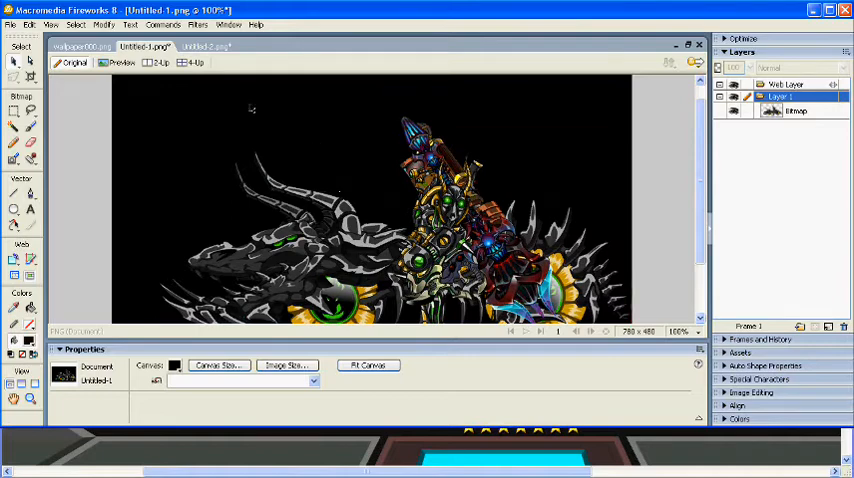
- Select and right-click an image in wallpaper000.png, then return to Untitled-1
{"action": "left_click", "coordinate": [82, 45]}
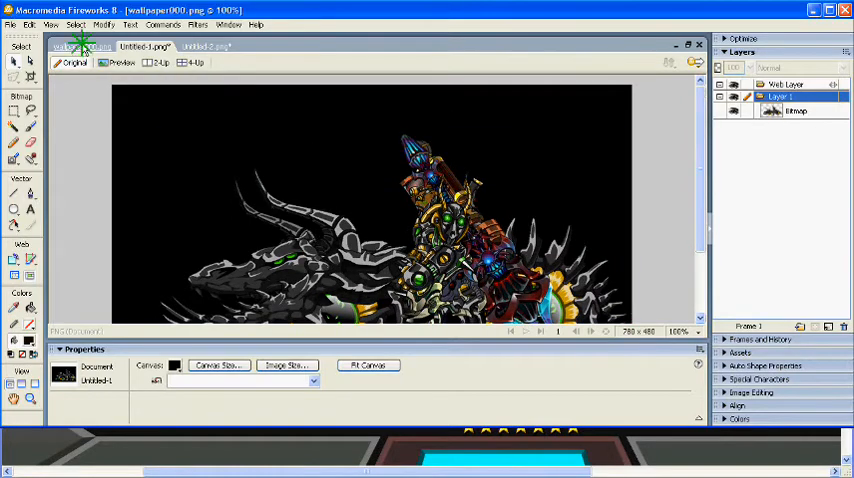
{"action": "left_click", "coordinate": [80, 46]}
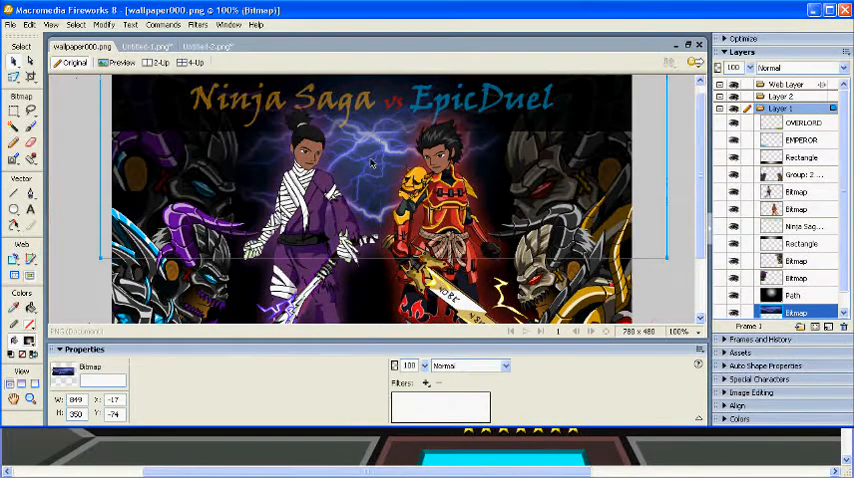
{"action": "right_click", "coordinate": [371, 162]}
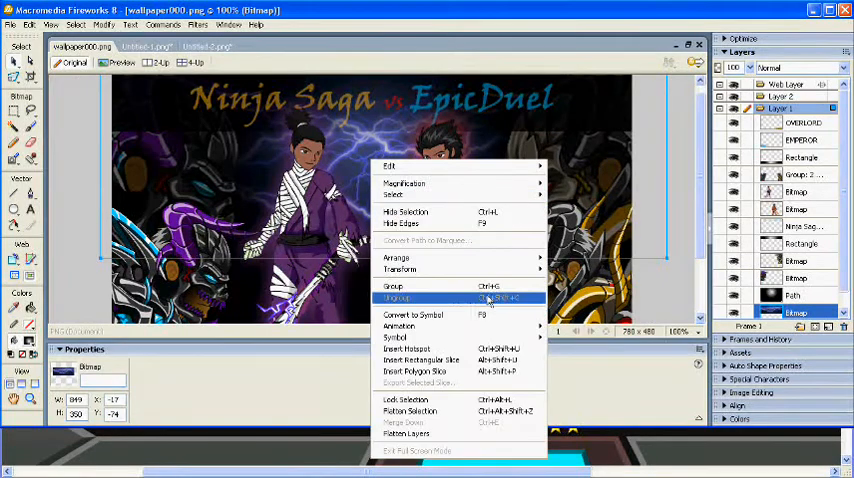
{"action": "mouse_move", "coordinate": [443, 178]}
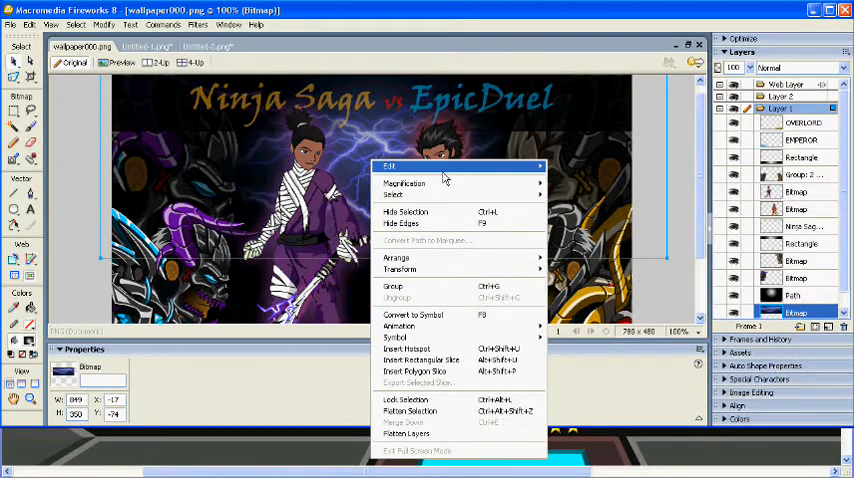
{"action": "left_click", "coordinate": [208, 47]}
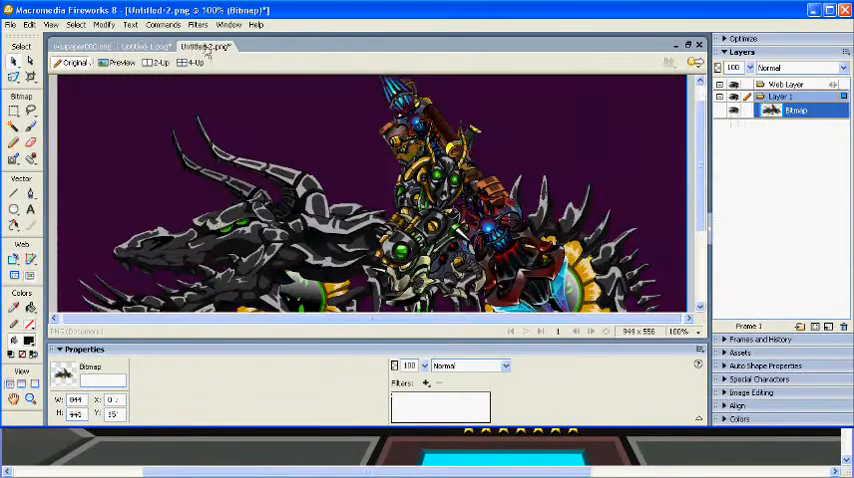
{"action": "left_click", "coordinate": [147, 46]}
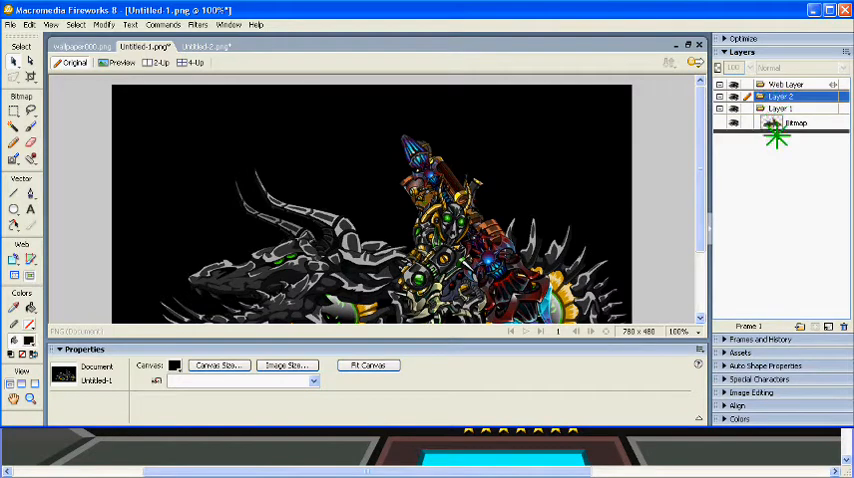
- Rename the Drekon layer to Art and the other layer to Background
{"action": "double_click", "coordinate": [778, 96]}
{"action": "type", "text": "Art"}
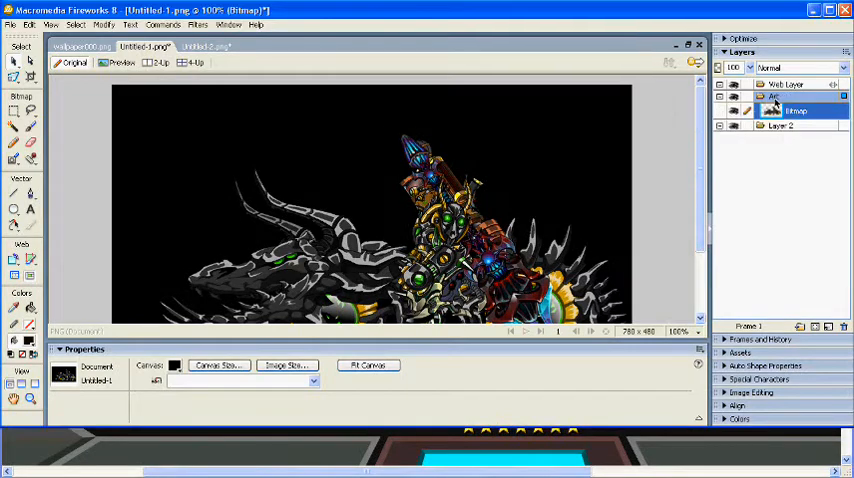
{"action": "double_click", "coordinate": [782, 126]}
{"action": "type", "text": "Background"}
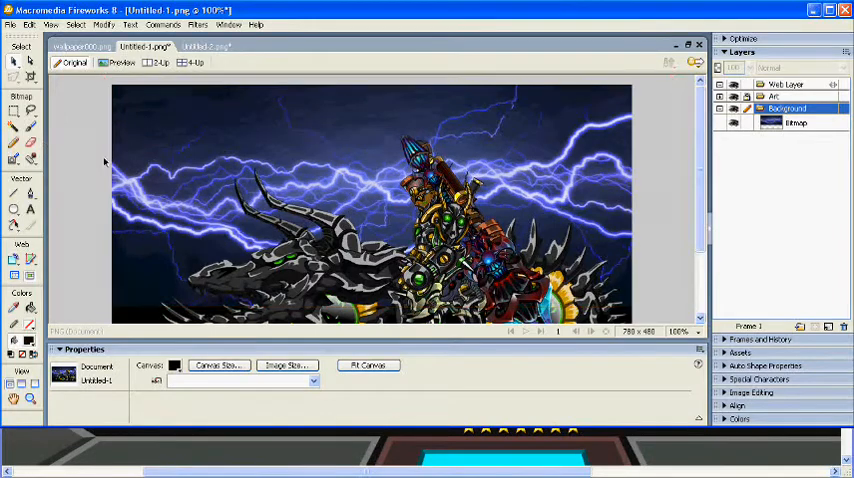
{"action": "mouse_move", "coordinate": [89, 143]}
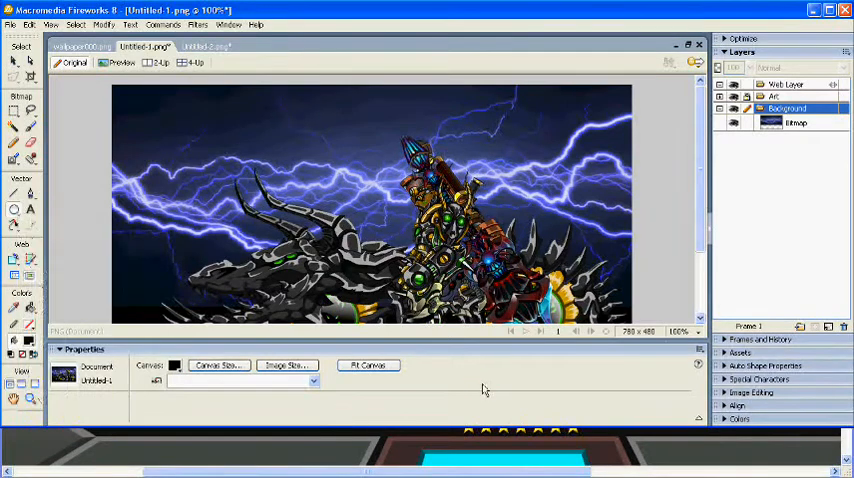
- Draw a large ellipse with a radial gradient fill and adjust its gradient colours
{"action": "left_click", "coordinate": [16, 207]}
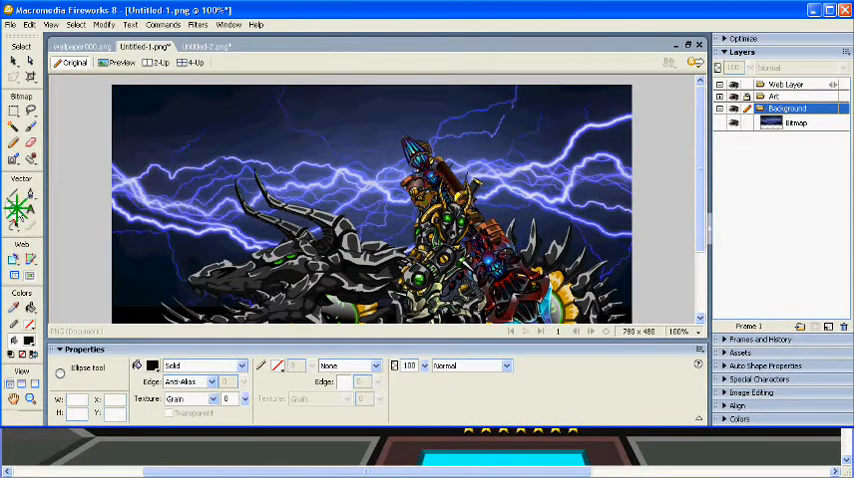
{"action": "left_click", "coordinate": [16, 207]}
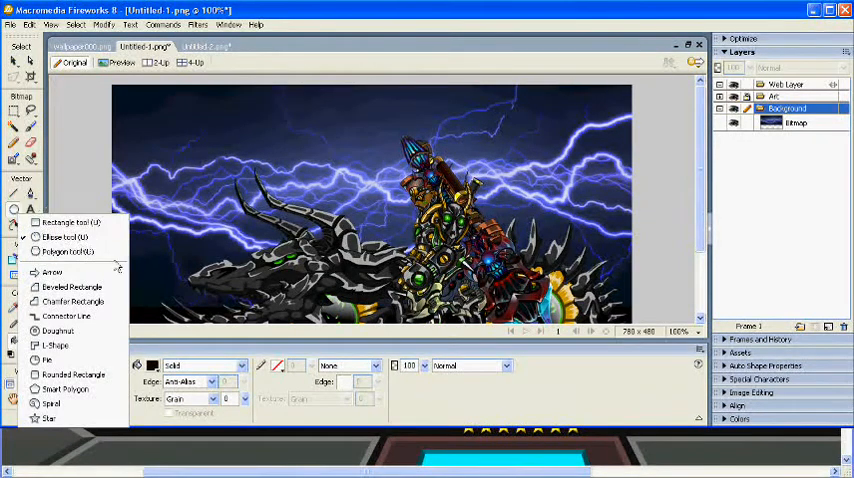
{"action": "left_click", "coordinate": [62, 237]}
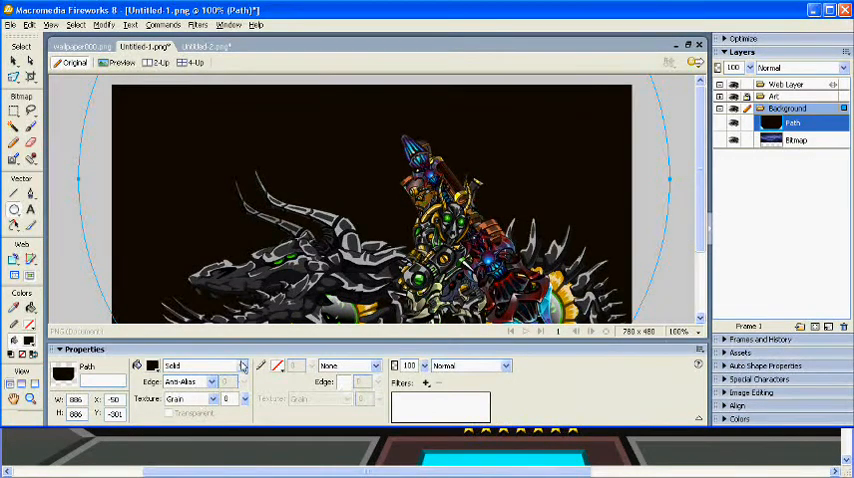
{"action": "left_click", "coordinate": [205, 365]}
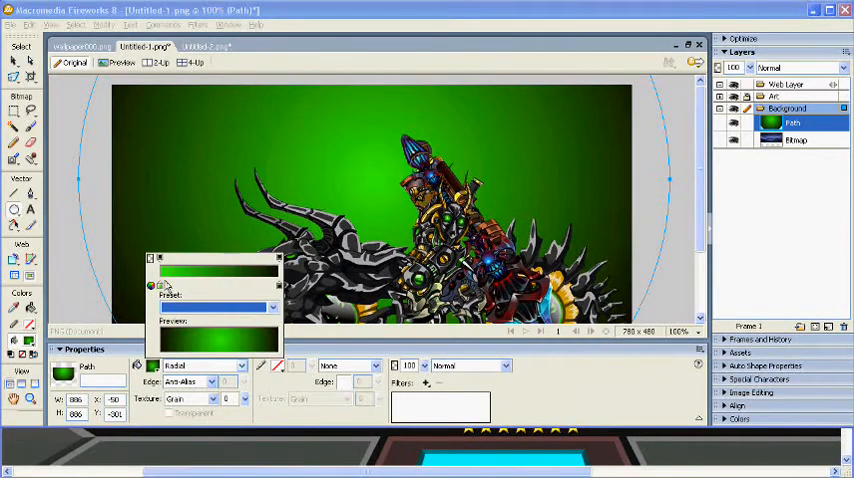
{"action": "left_click", "coordinate": [150, 285]}
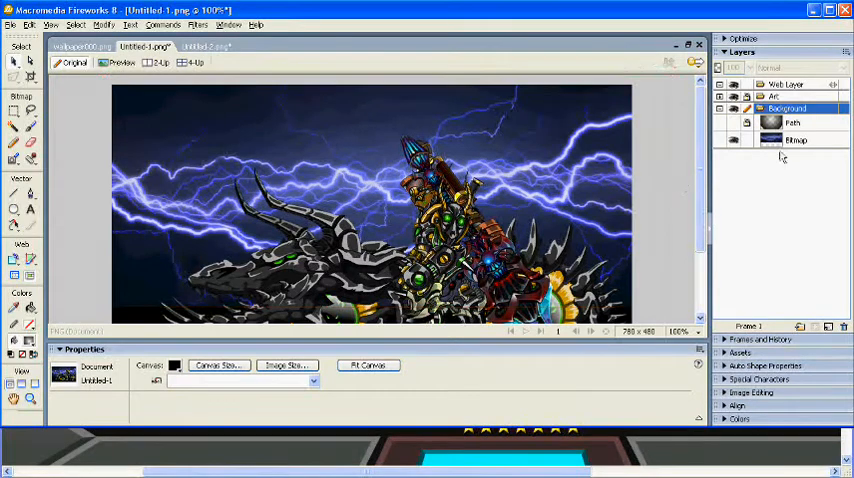
- Select the lightning bitmap and attach an empty bitmap mask to it
{"action": "left_click", "coordinate": [790, 139]}
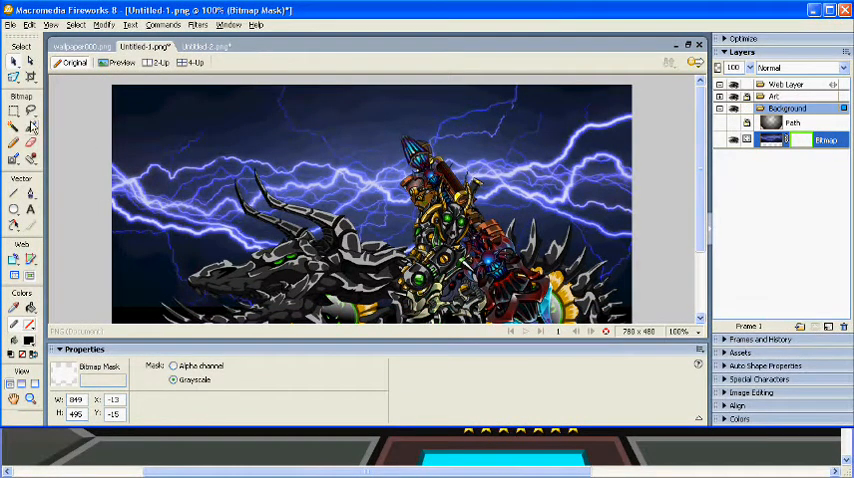
{"action": "left_click", "coordinate": [12, 114]}
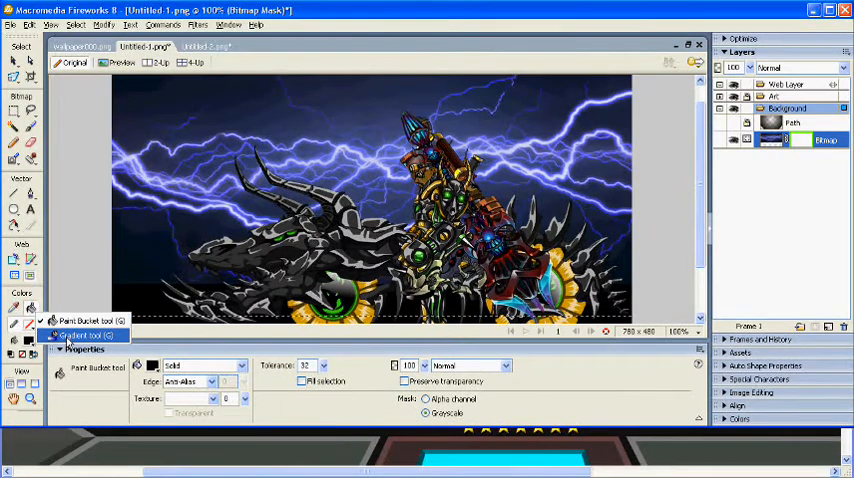
- Fill the lightning's mask with a linear Black, White gradient
{"action": "left_click", "coordinate": [88, 335]}
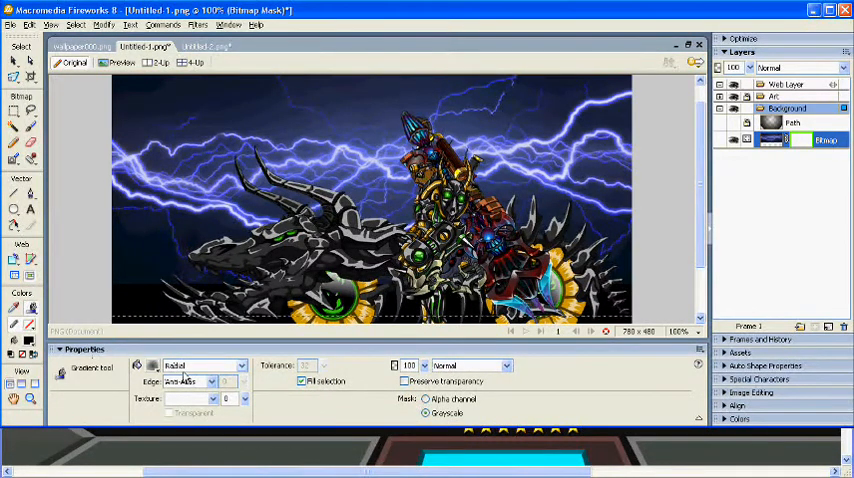
{"action": "left_click", "coordinate": [142, 370]}
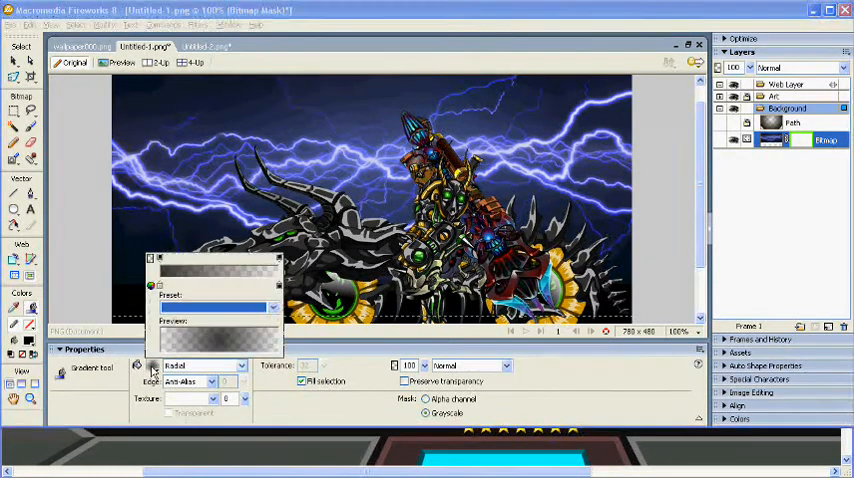
{"action": "left_click", "coordinate": [271, 306]}
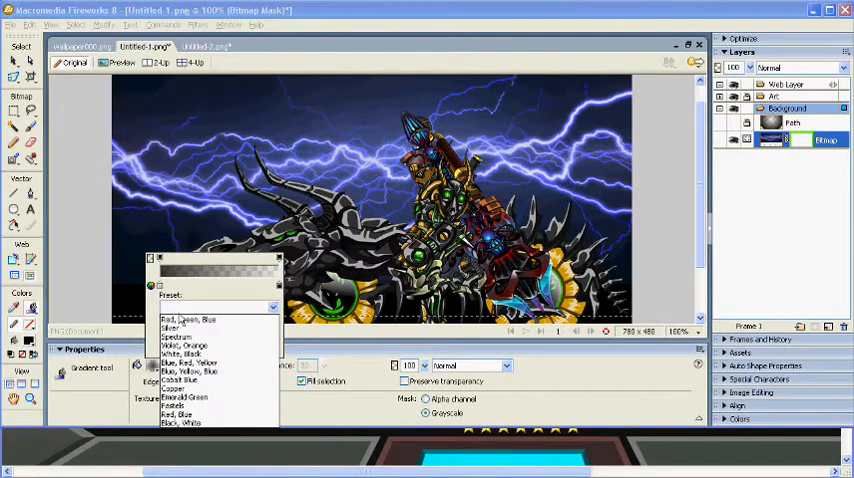
{"action": "left_click", "coordinate": [177, 426]}
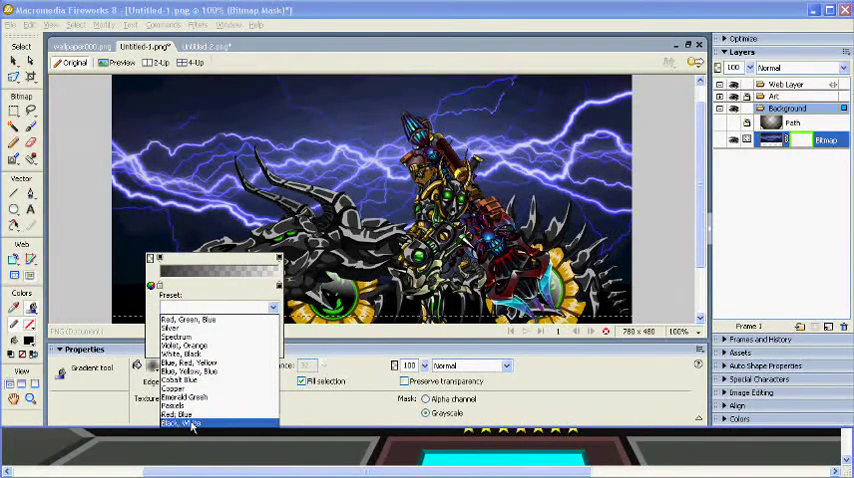
{"action": "left_click", "coordinate": [190, 429]}
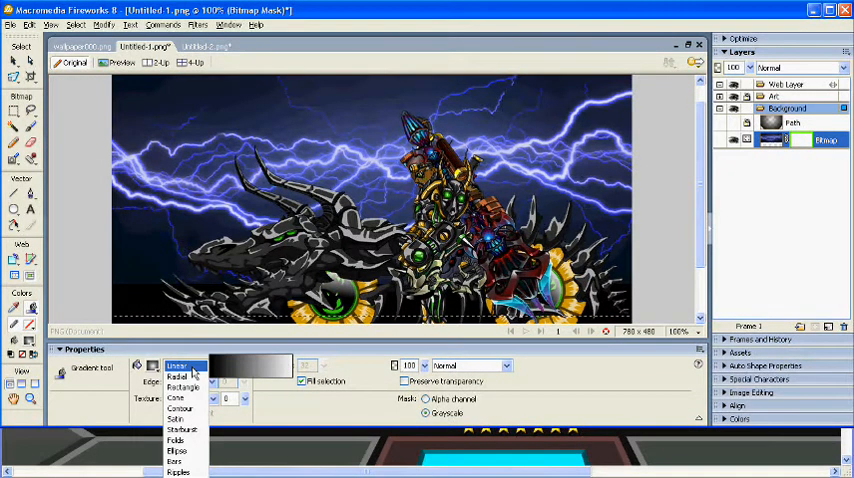
{"action": "left_click", "coordinate": [180, 369]}
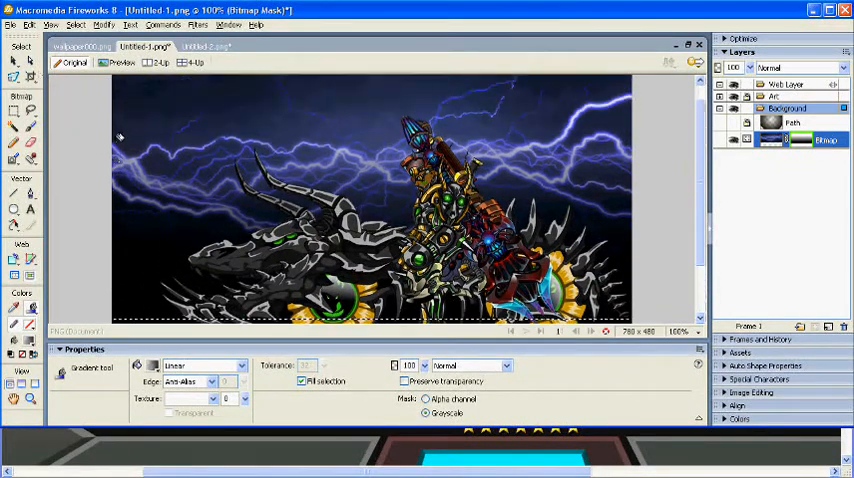
{"action": "left_click", "coordinate": [85, 47]}
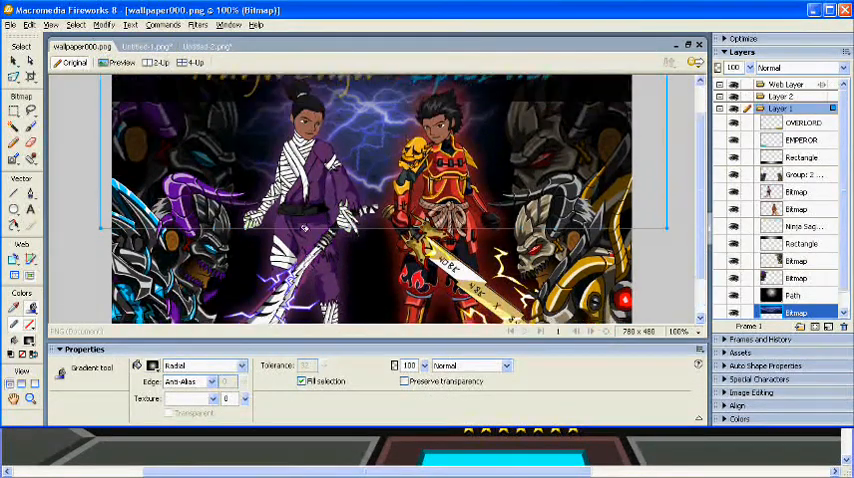
{"action": "left_click", "coordinate": [210, 46]}
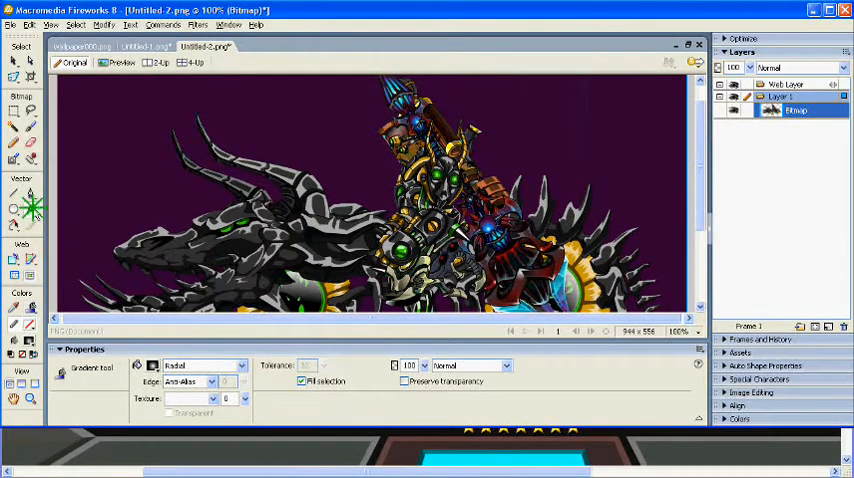
{"action": "left_click", "coordinate": [150, 46]}
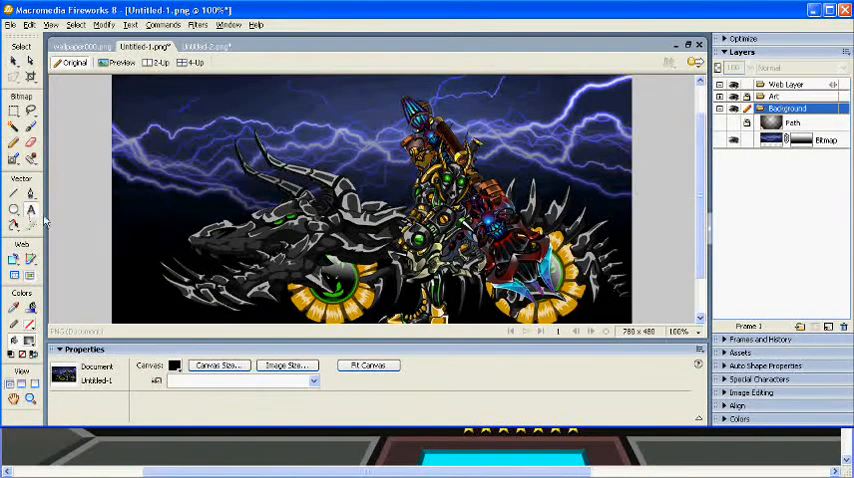
- Type 'KING DREKON' as a text block near the bottom-left
{"action": "left_click", "coordinate": [32, 211]}
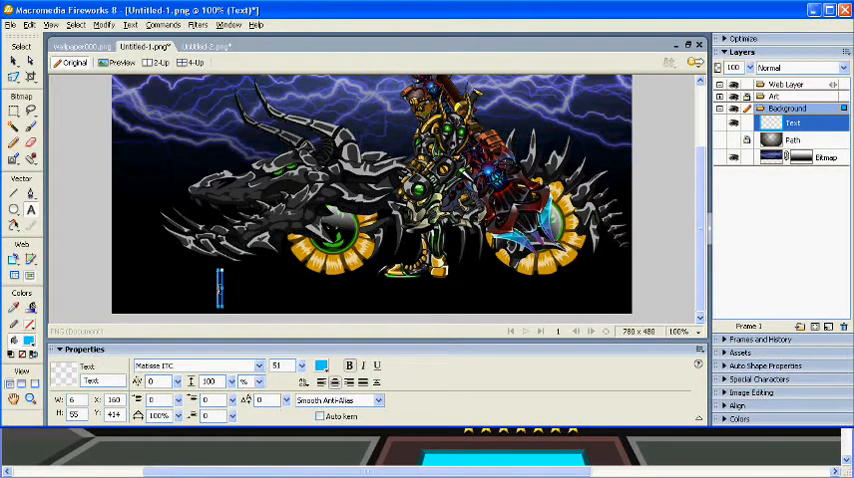
{"action": "type", "text": "KING D"}
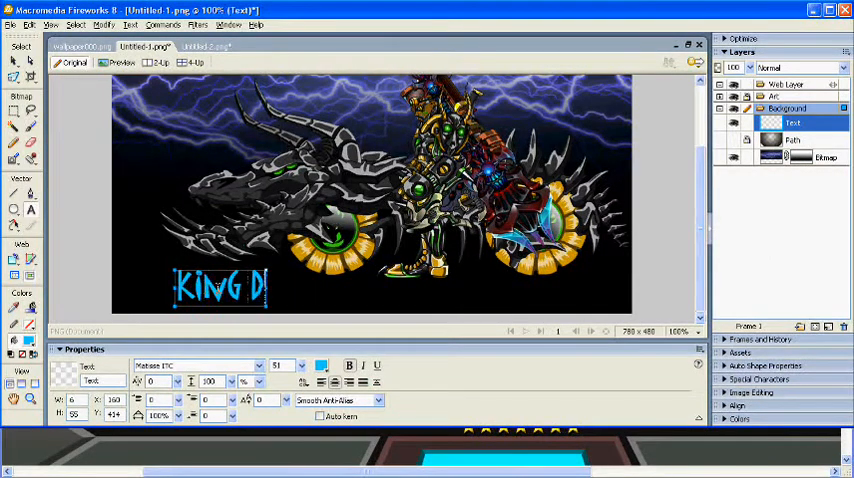
{"action": "type", "text": "REKON"}
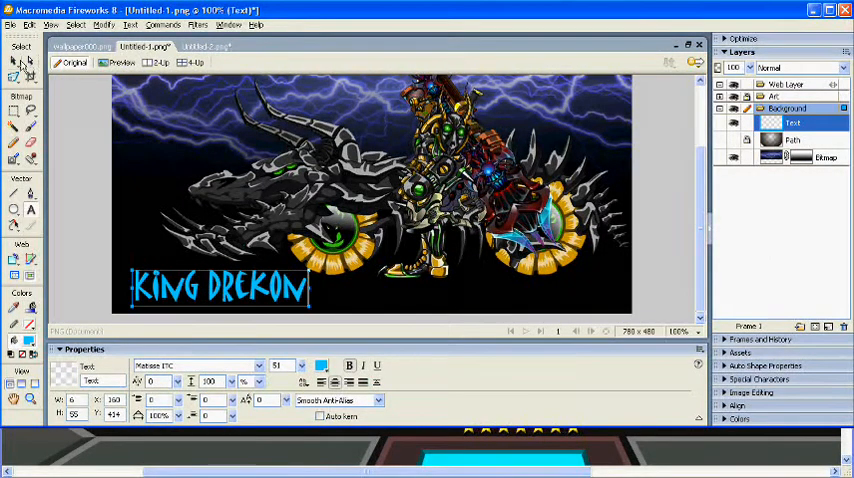
{"action": "left_click", "coordinate": [265, 366]}
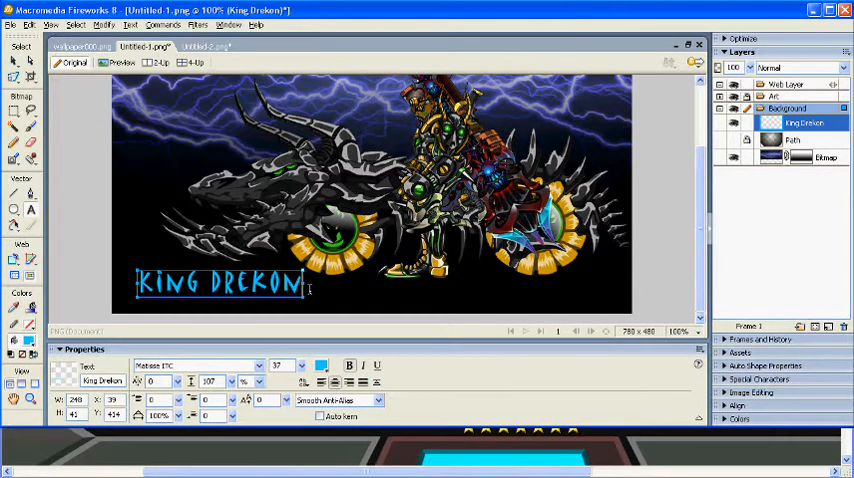
- Type 'SATUTOR' and finish adjusting the title text's size and spacing
{"action": "type", "text": "SA"}
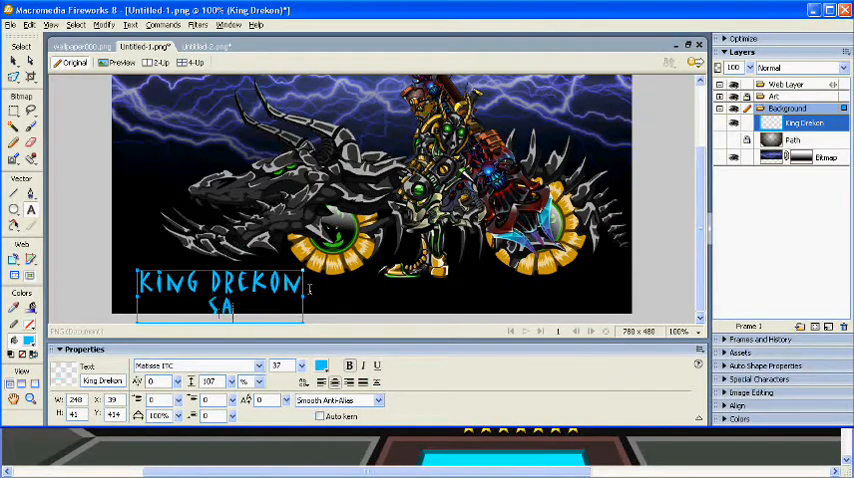
{"action": "type", "text": "TUTOR"}
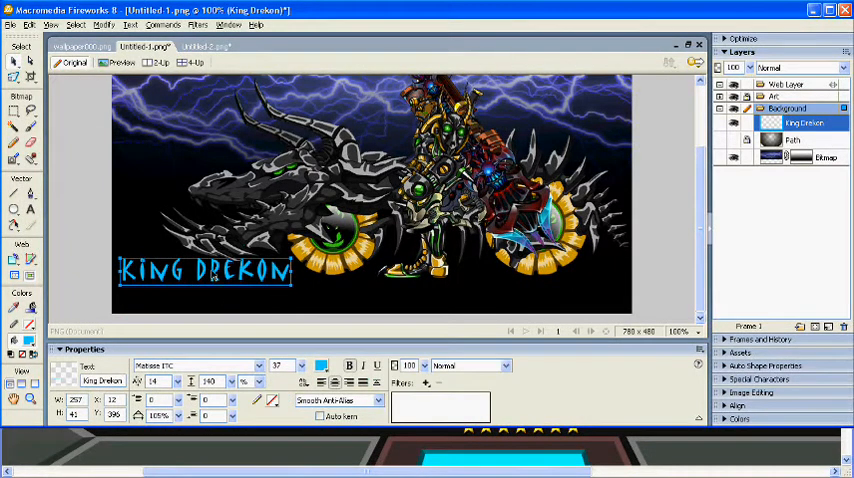
{"action": "left_click", "coordinate": [260, 367]}
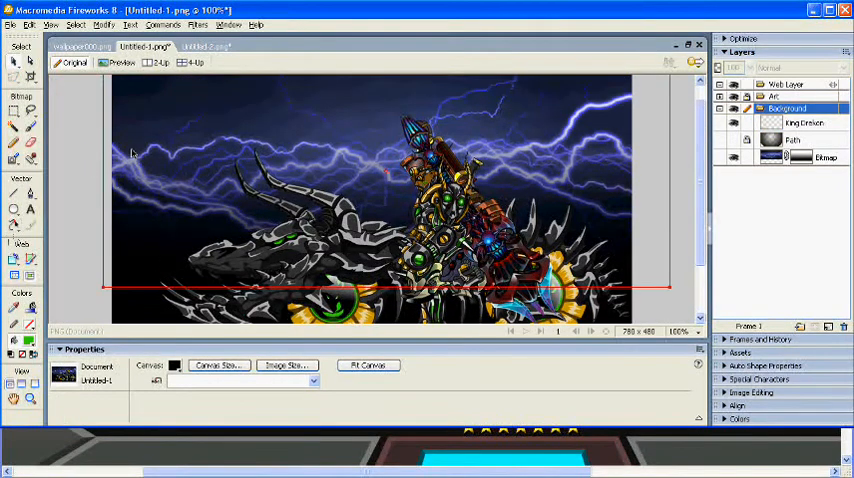
- Select the lightning bitmap and list its Adjust Color filters
{"action": "left_click", "coordinate": [817, 155]}
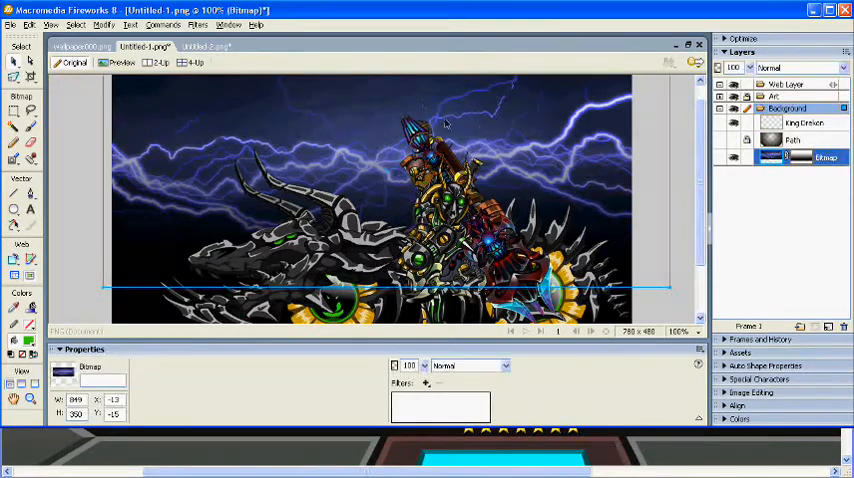
{"action": "left_click", "coordinate": [424, 380]}
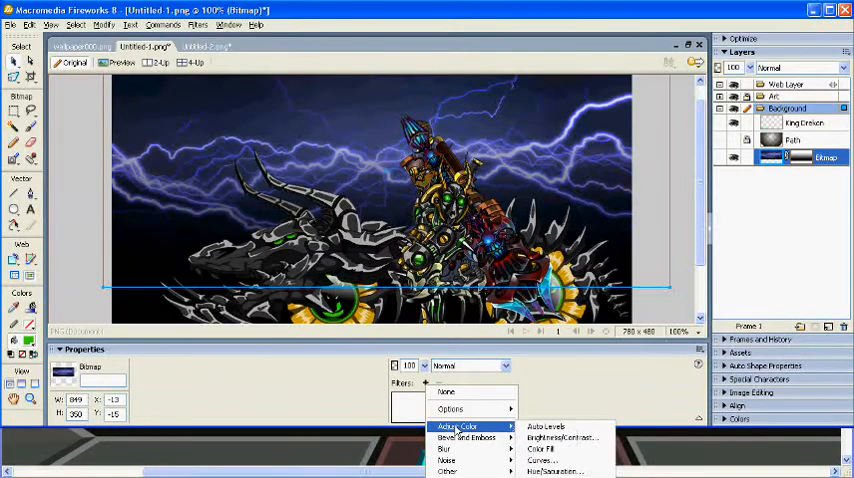
{"action": "mouse_move", "coordinate": [555, 474]}
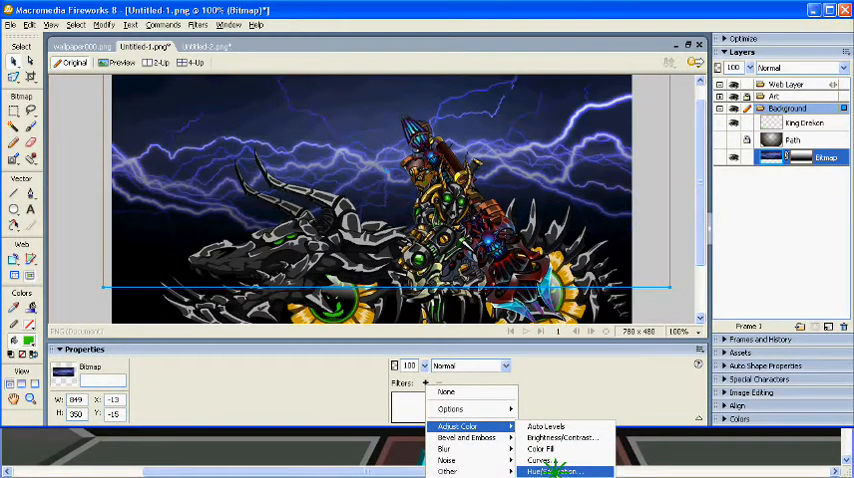
- Apply Hue/Saturation with the hue shifted to -111, turning the lightning background green
{"action": "left_click", "coordinate": [553, 464]}
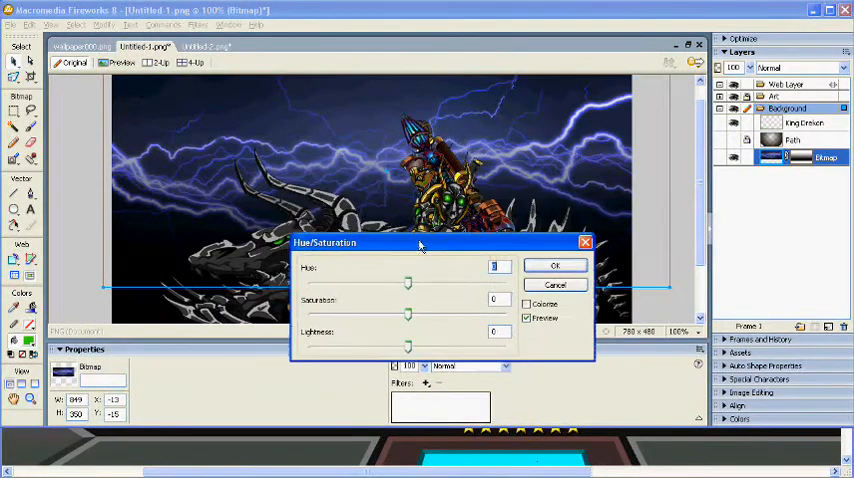
{"action": "left_click_drag", "start_coordinate": [409, 283], "coordinate": [393, 283]}
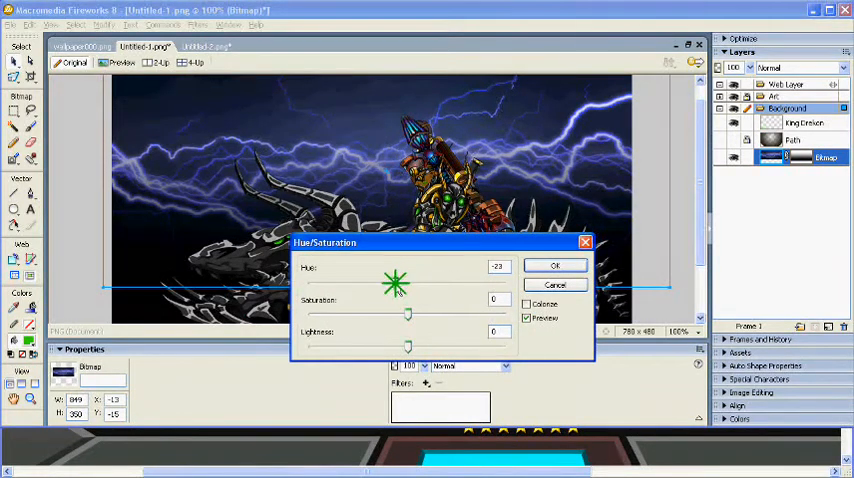
{"action": "left_click_drag", "start_coordinate": [395, 282], "coordinate": [430, 282]}
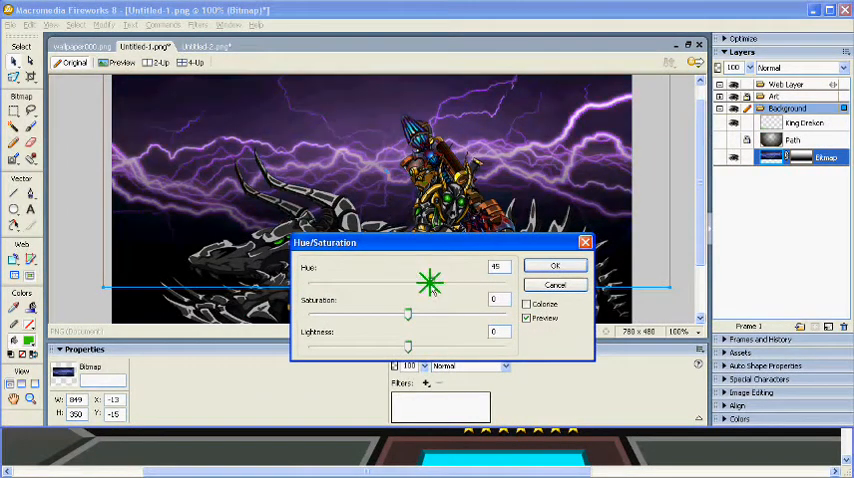
{"action": "left_click_drag", "start_coordinate": [428, 283], "coordinate": [477, 283]}
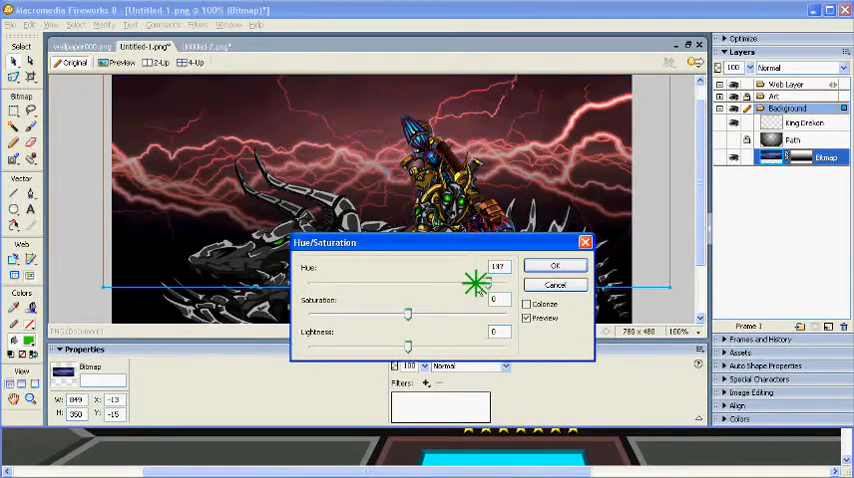
{"action": "left_click_drag", "start_coordinate": [475, 285], "coordinate": [505, 285]}
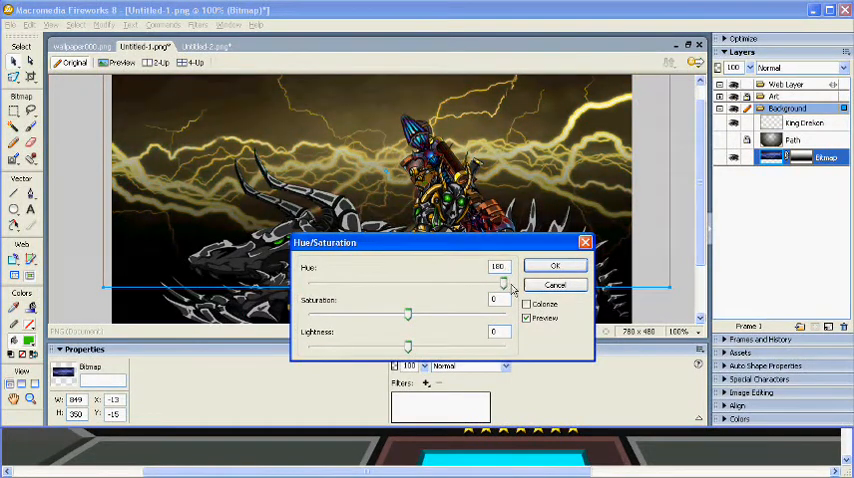
{"action": "left_click_drag", "start_coordinate": [503, 283], "coordinate": [308, 283]}
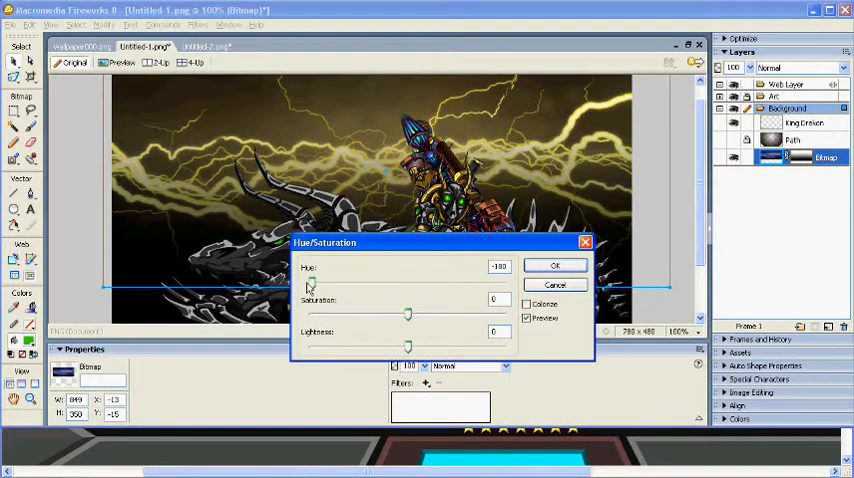
{"action": "left_click_drag", "start_coordinate": [310, 285], "coordinate": [335, 285]}
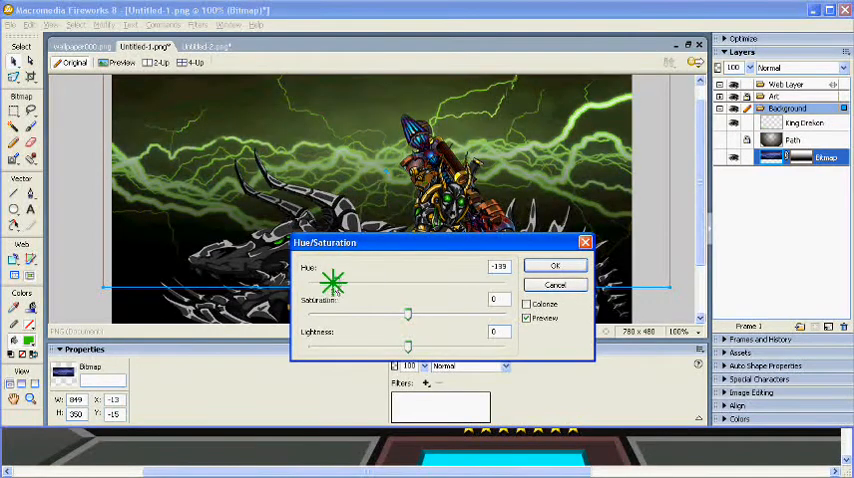
{"action": "left_click_drag", "start_coordinate": [335, 283], "coordinate": [340, 283]}
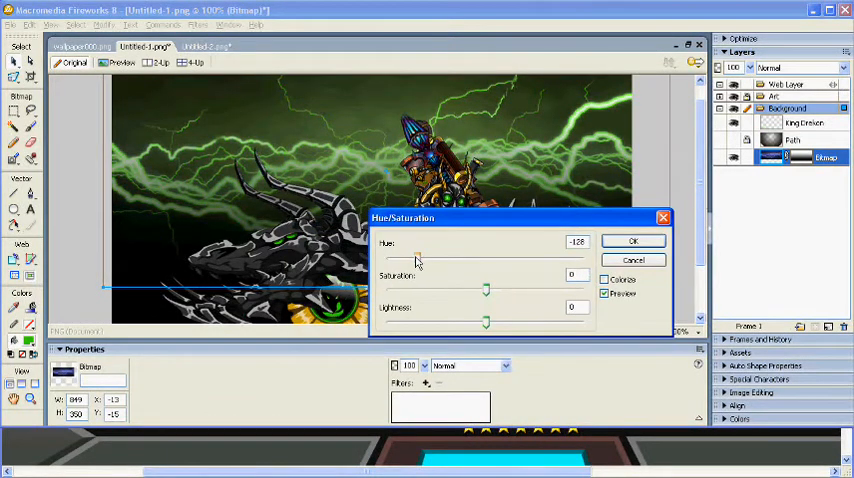
{"action": "left_click_drag", "start_coordinate": [418, 257], "coordinate": [425, 257]}
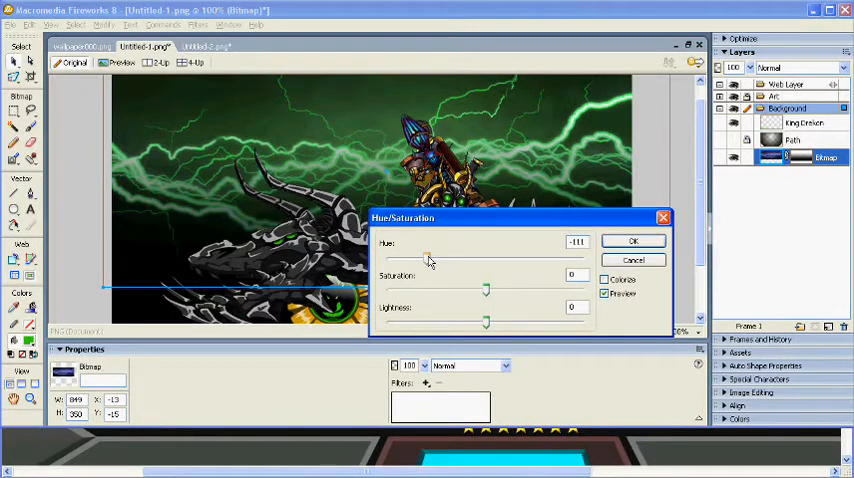
{"action": "left_click", "coordinate": [634, 240]}
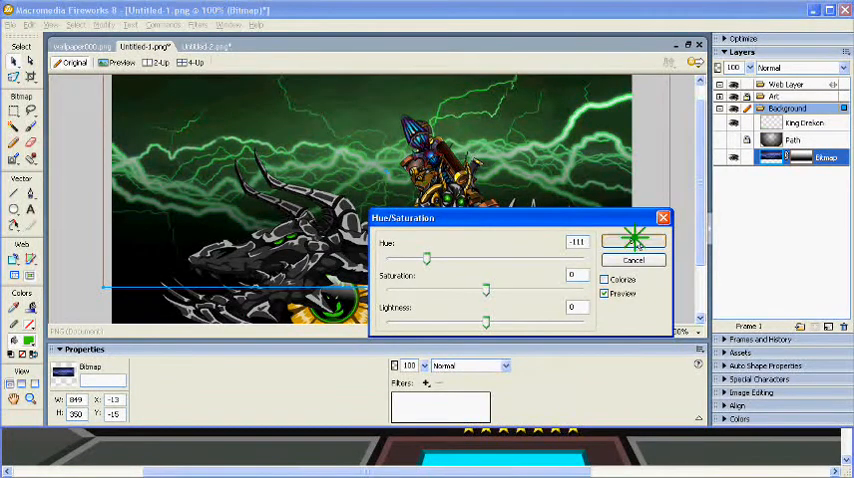
{"action": "left_click", "coordinate": [638, 240]}
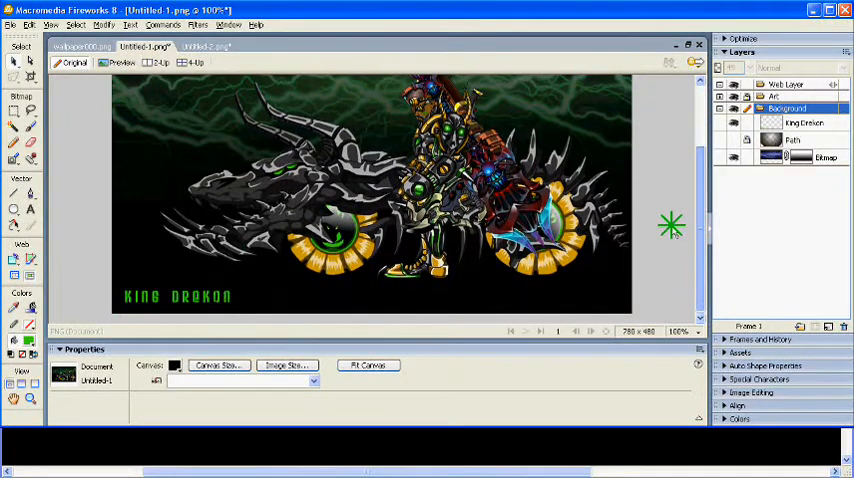
- Switch to the wallpaper000.png document tab, then to the adjacent document tab
{"action": "left_click", "coordinate": [82, 46]}
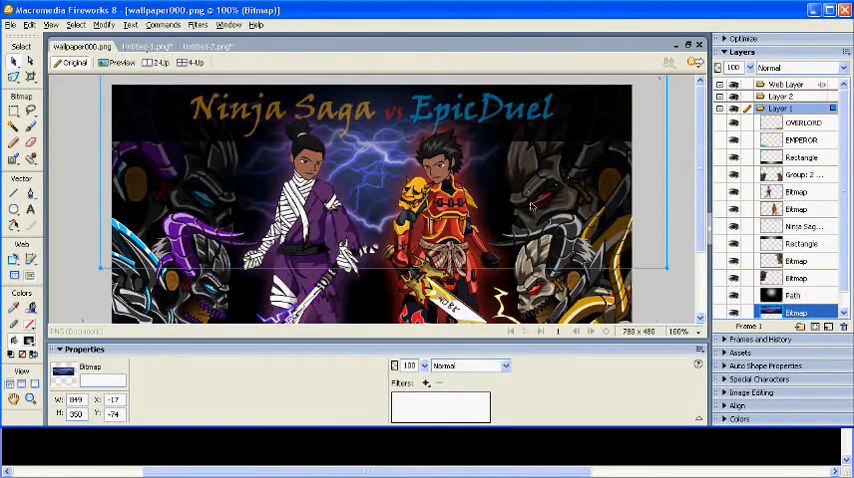
{"action": "left_click", "coordinate": [150, 46]}
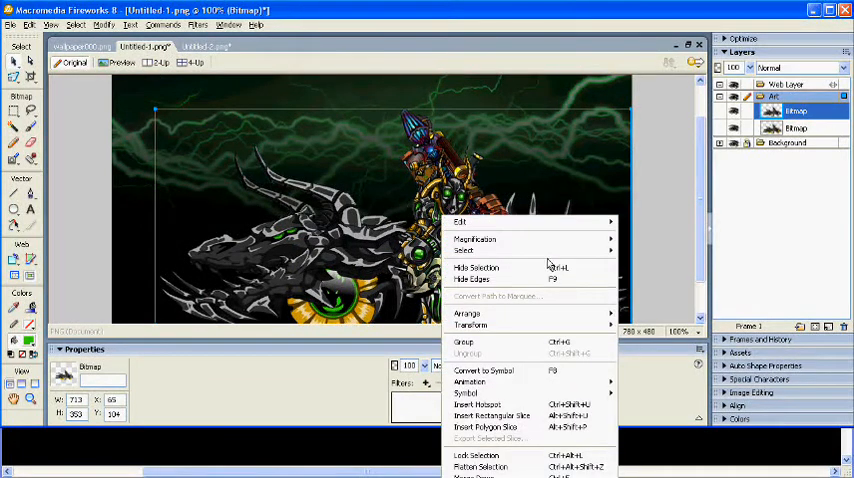
{"action": "mouse_move", "coordinate": [472, 324]}
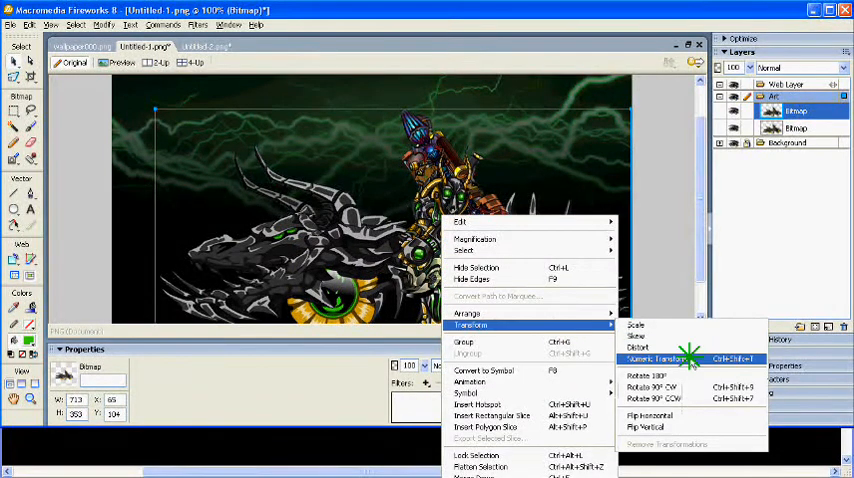
- Scale the duplicate Drekon bitmap to 200% with Numeric Transform, keeping proportions constrained
{"action": "left_click", "coordinate": [662, 353]}
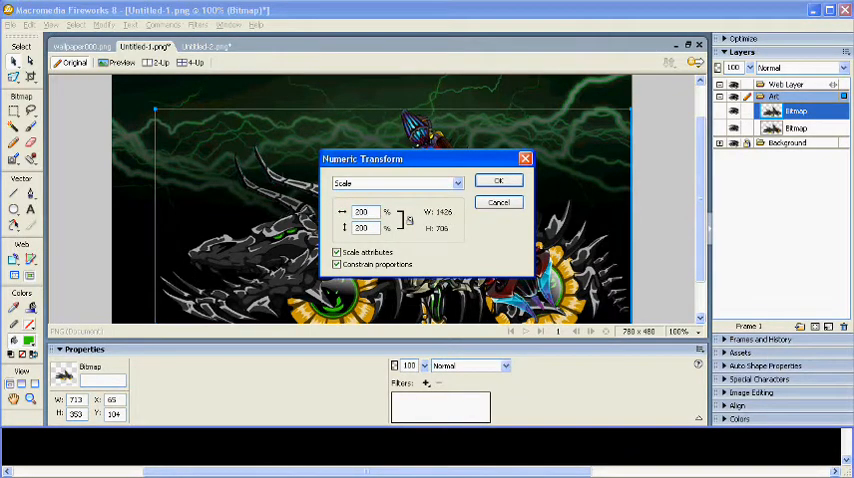
{"action": "left_click", "coordinate": [499, 180]}
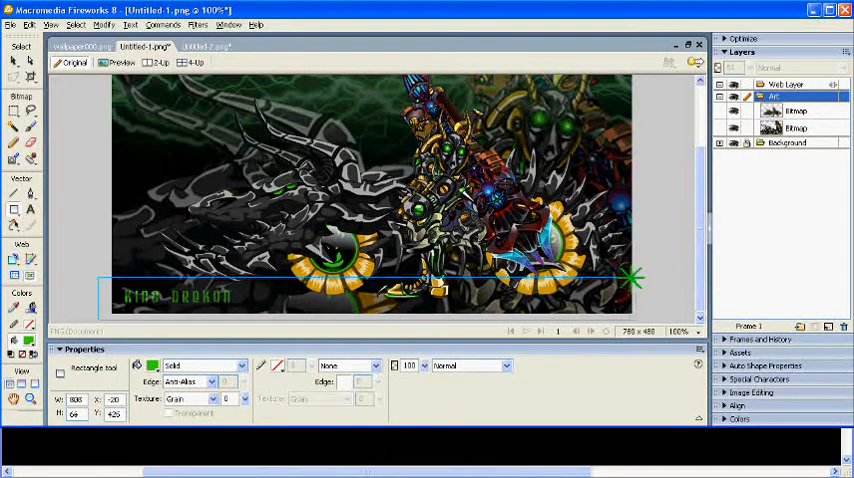
- Draw an 851×110 bar along the bottom with a linear gradient fading from black to transparent
{"action": "left_click_drag", "start_coordinate": [113, 248], "coordinate": [633, 315]}
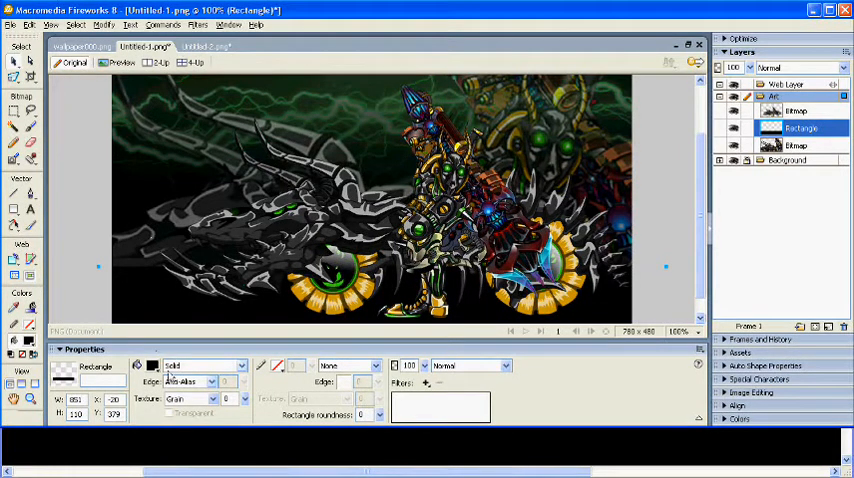
{"action": "left_click", "coordinate": [207, 365]}
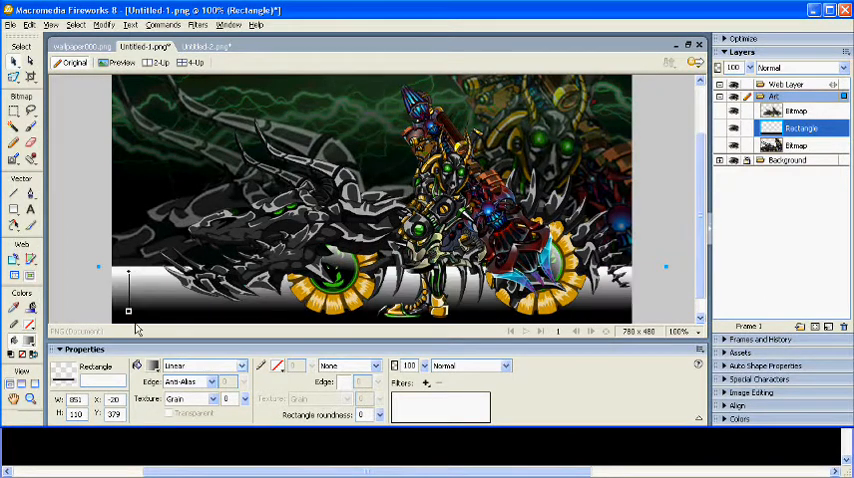
{"action": "left_click", "coordinate": [65, 372]}
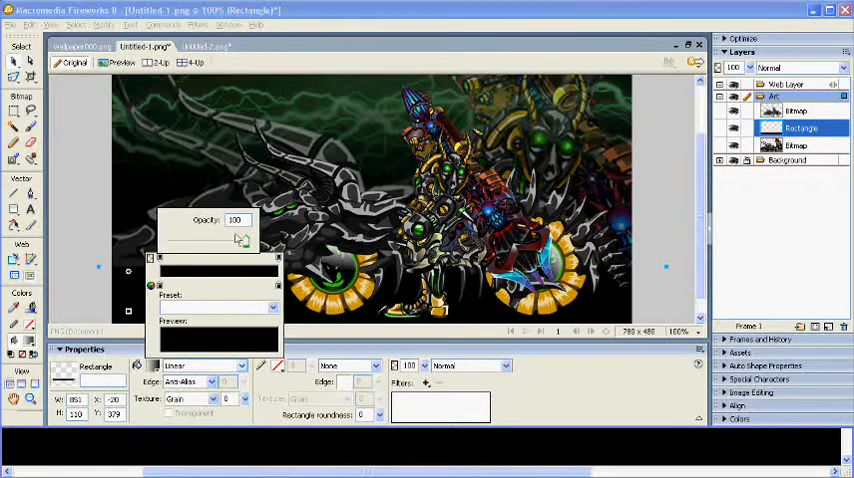
{"action": "left_click", "coordinate": [692, 271]}
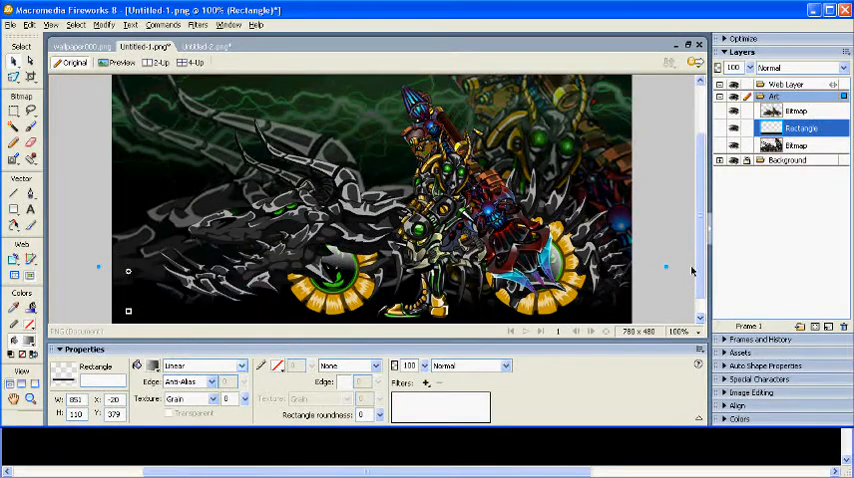
{"action": "mouse_move", "coordinate": [140, 312]}
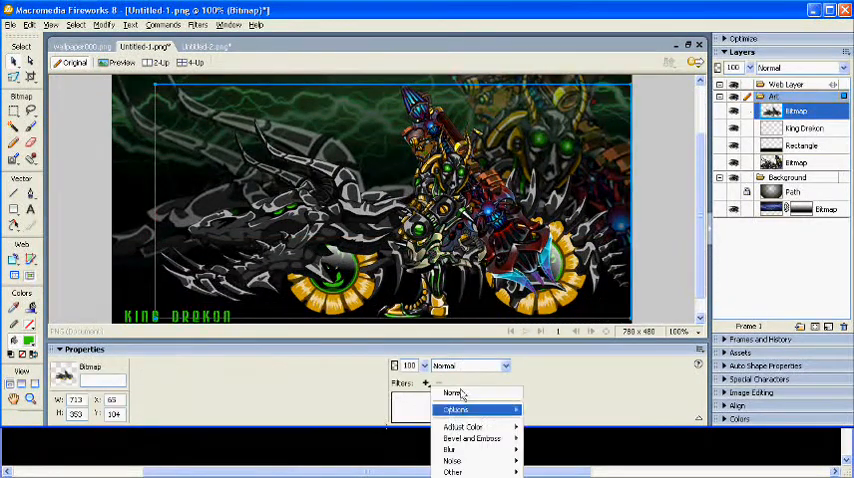
{"action": "mouse_move", "coordinate": [464, 472]}
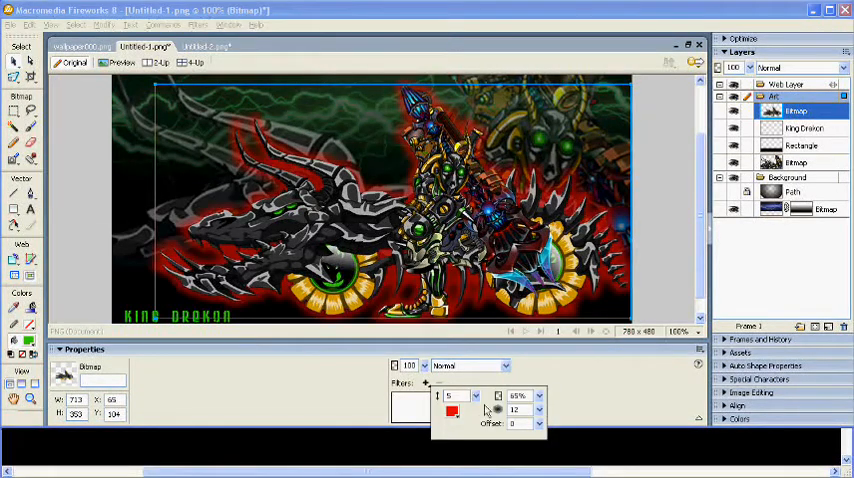
- Make the front Drekon's glow green and lower its opacity to 31%
{"action": "left_click", "coordinate": [454, 410]}
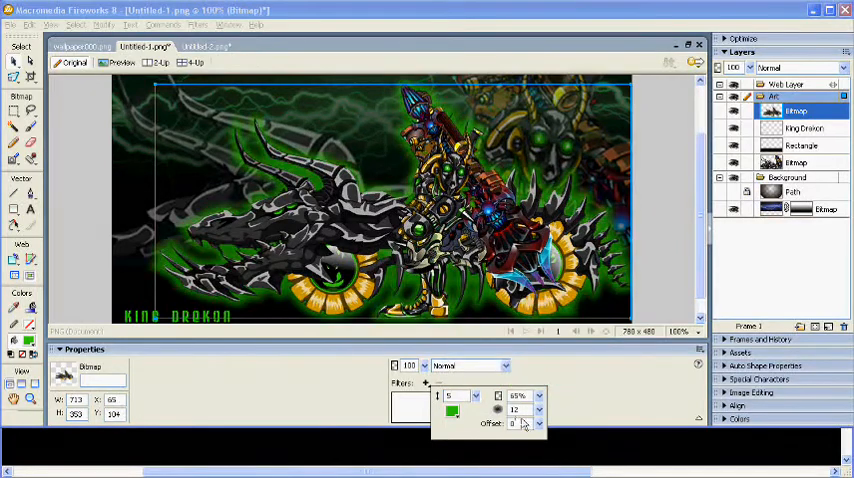
{"action": "left_click_drag", "start_coordinate": [540, 395], "coordinate": [540, 418]}
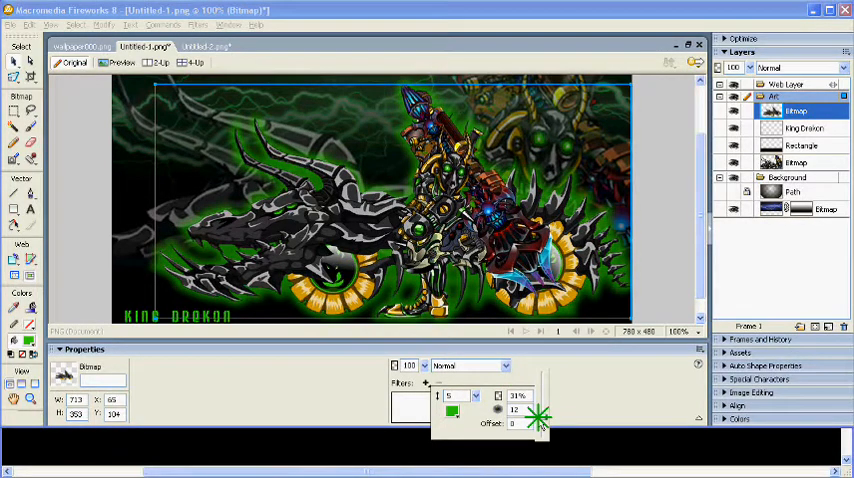